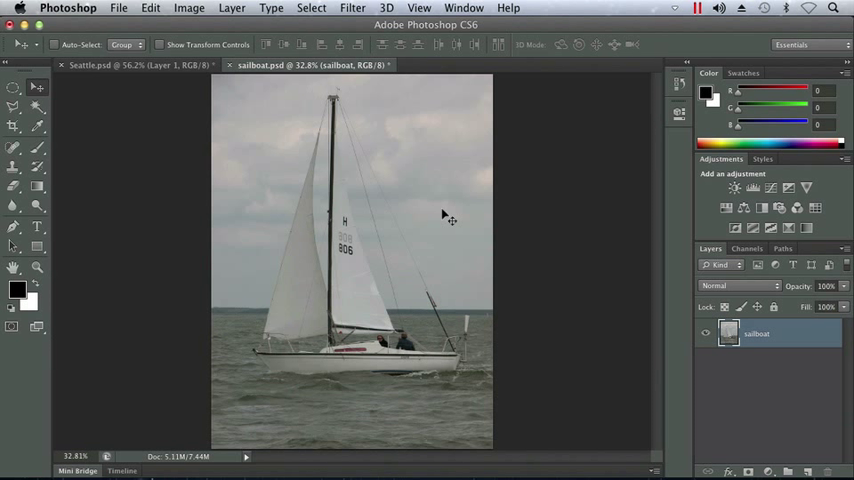
pyautogui.moveTo(443, 217)
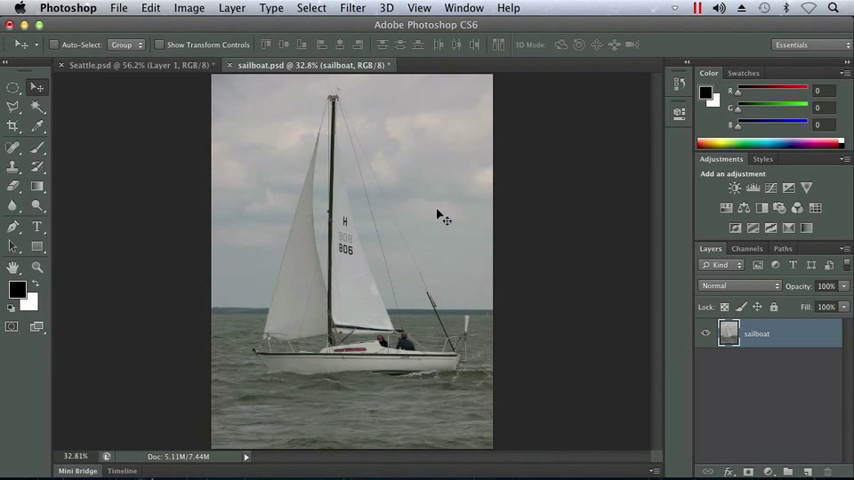
# - Load the saved 'sailboat' channel as a selection through Select > Load Selection
pyautogui.click(311, 8)
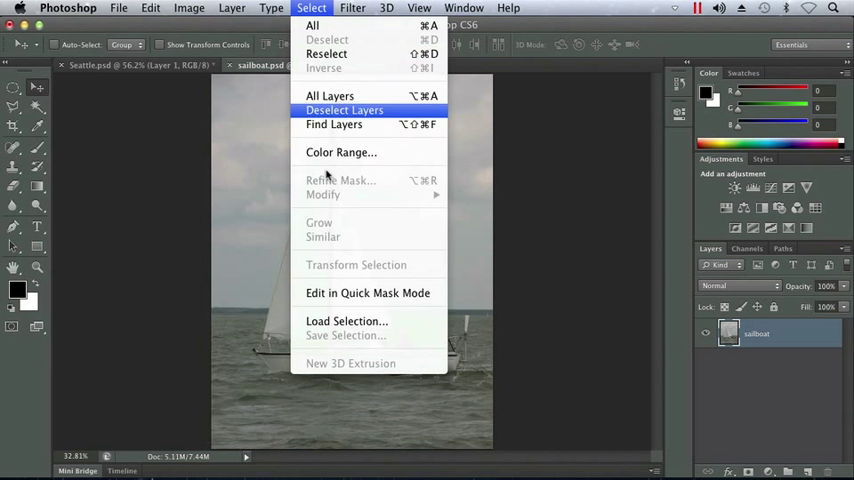
pyautogui.click(346, 321)
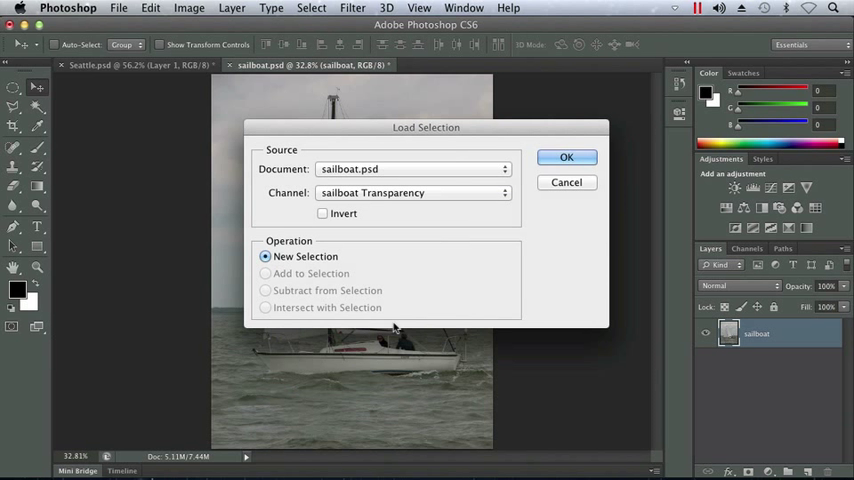
pyautogui.click(505, 192)
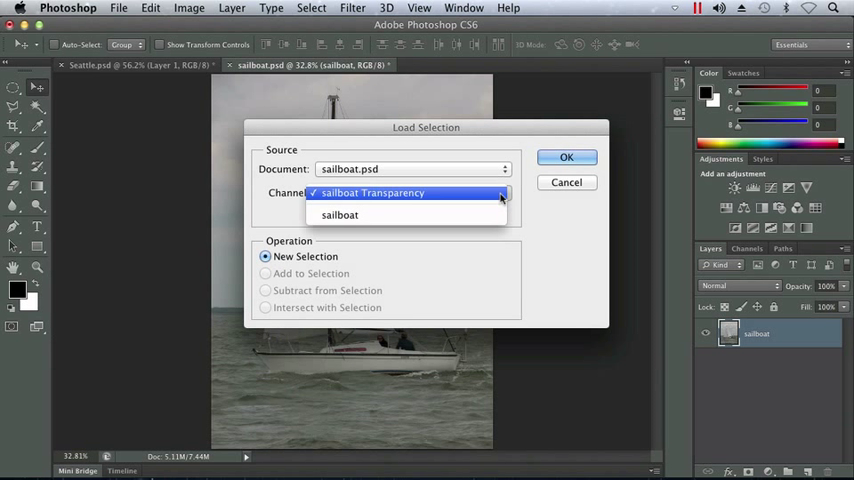
pyautogui.click(339, 214)
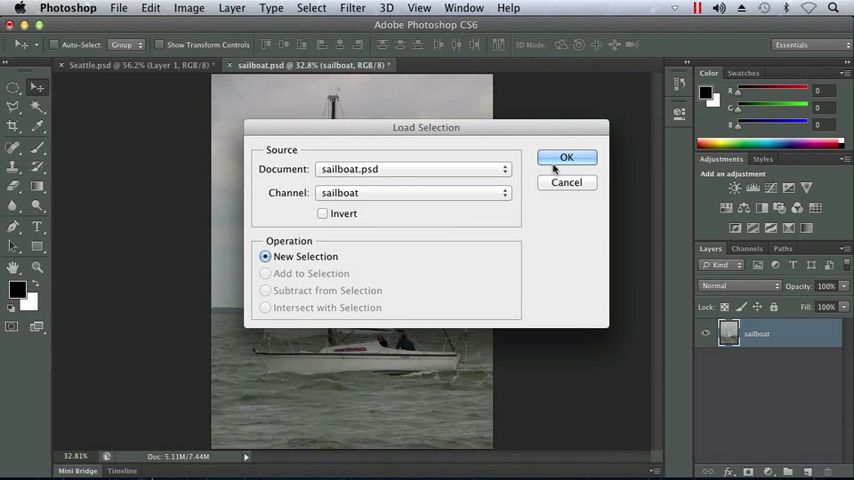
pyautogui.click(566, 157)
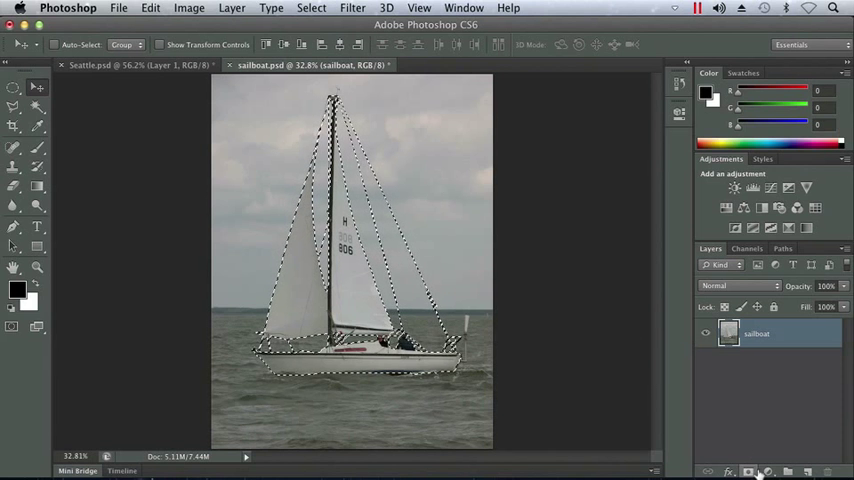
pyautogui.moveTo(751, 471)
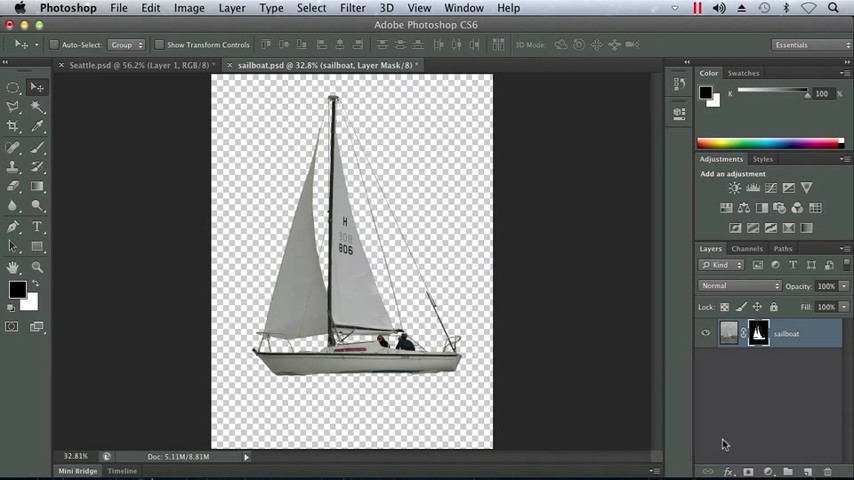
pyautogui.moveTo(656, 391)
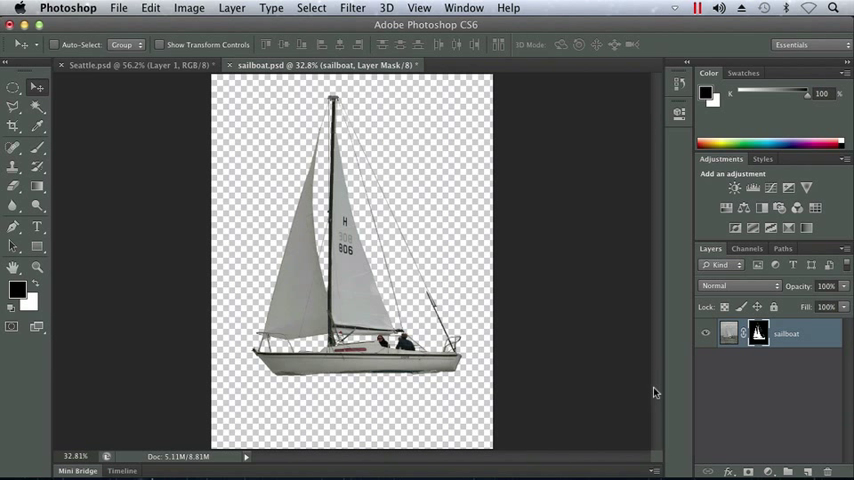
pyautogui.moveTo(356, 222)
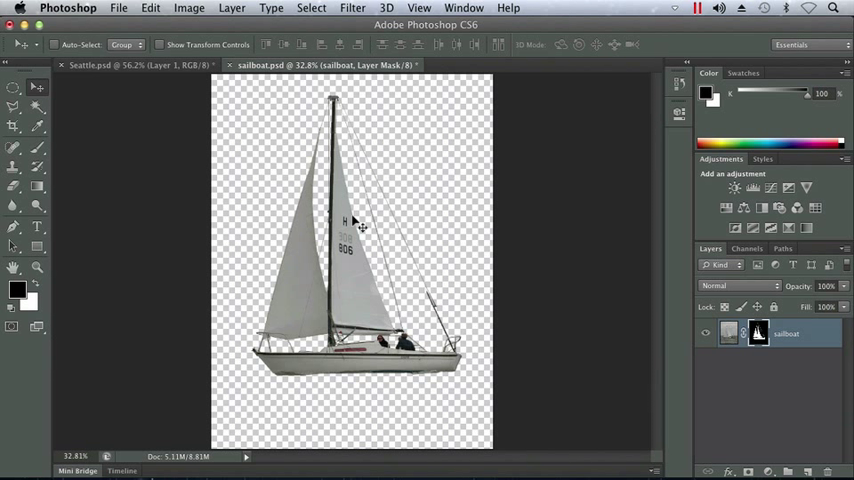
pyautogui.moveTo(340, 215)
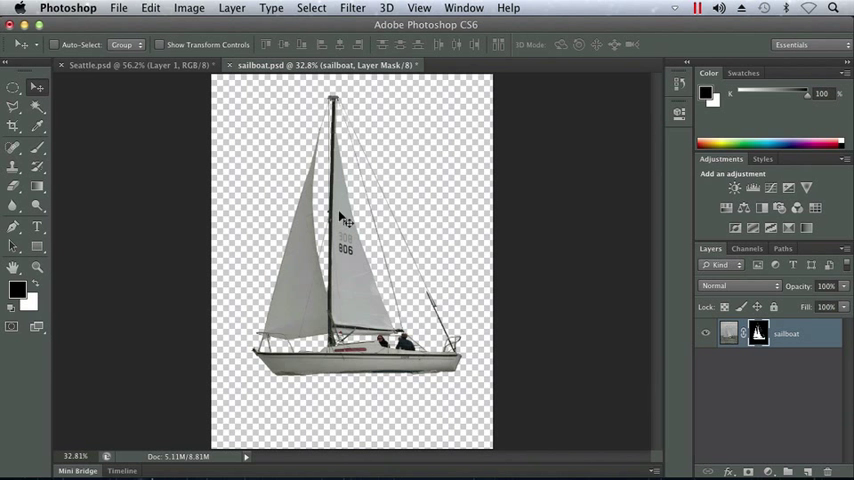
pyautogui.moveTo(347, 228)
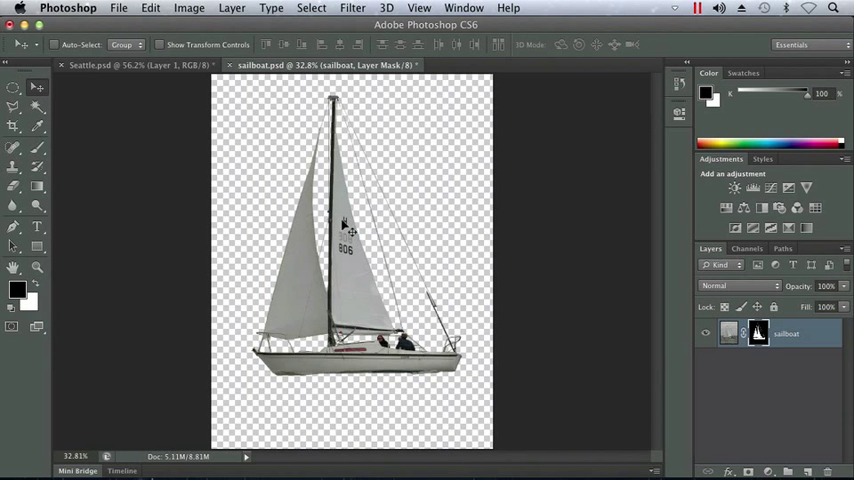
# - Drag the sailboat into the Seattle skyline image and lower it so its hull shows
pyautogui.moveTo(350, 230); pyautogui.dragTo(290, 160)
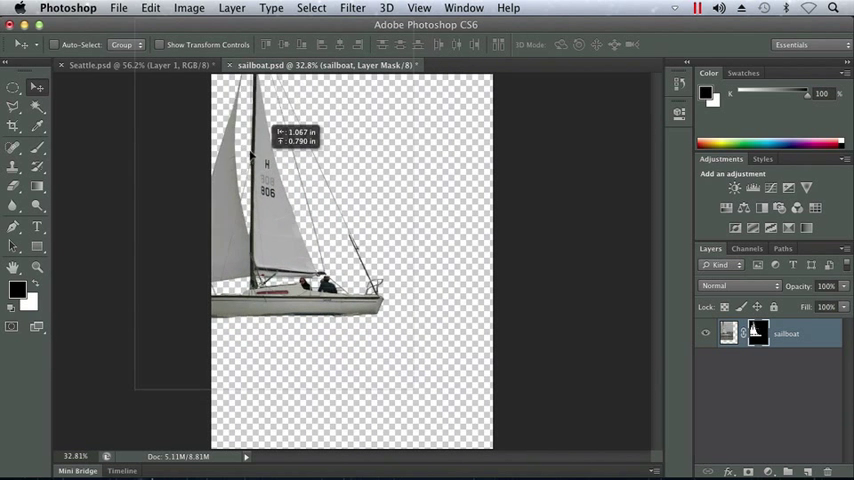
pyautogui.click(110, 65)
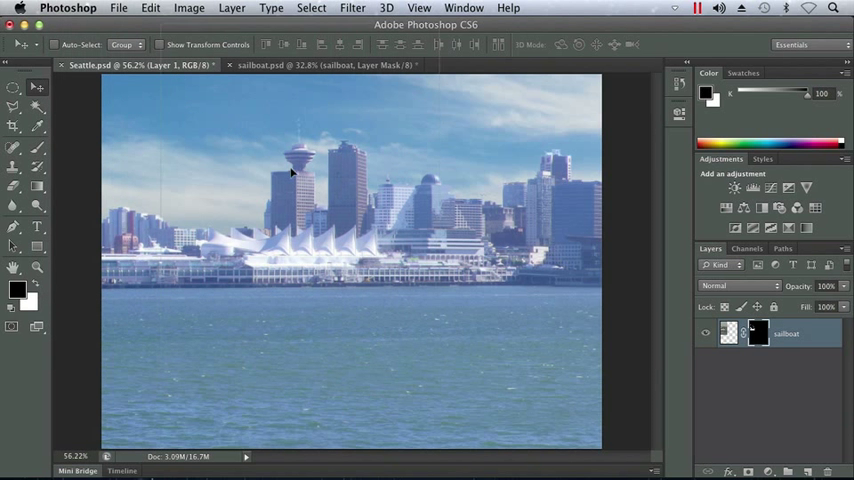
pyautogui.moveTo(360, 220)
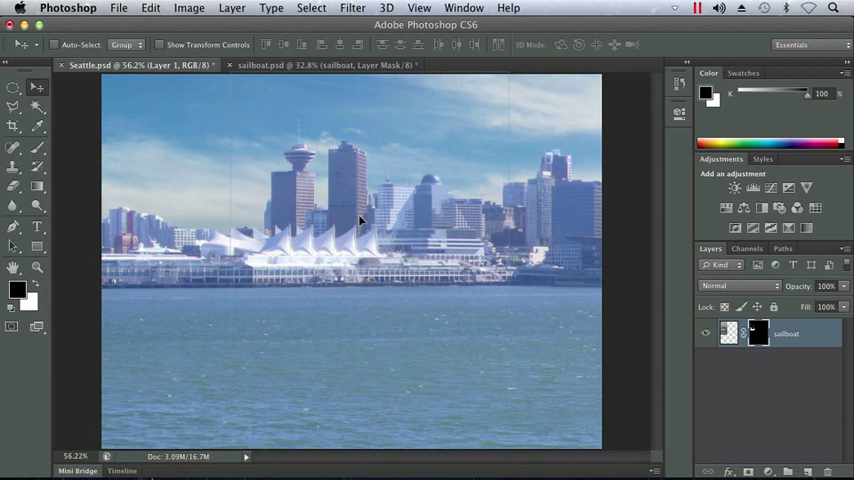
pyautogui.moveTo(360, 227)
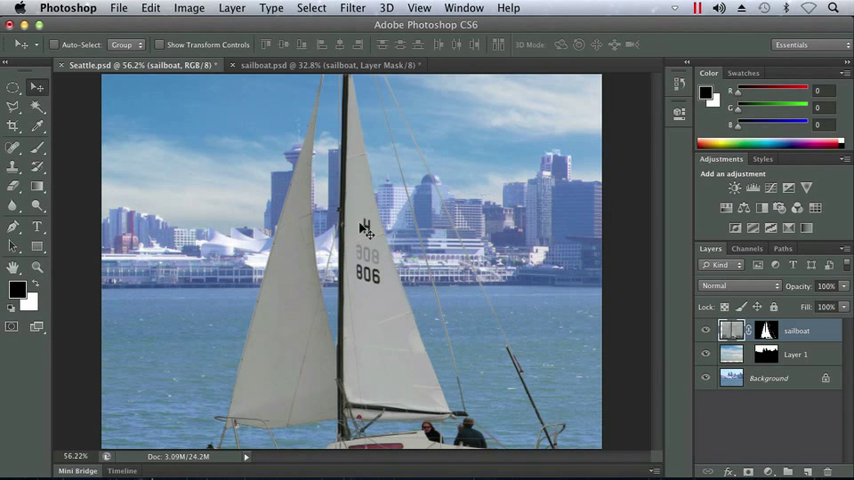
pyautogui.moveTo(365, 228); pyautogui.dragTo(378, 313)
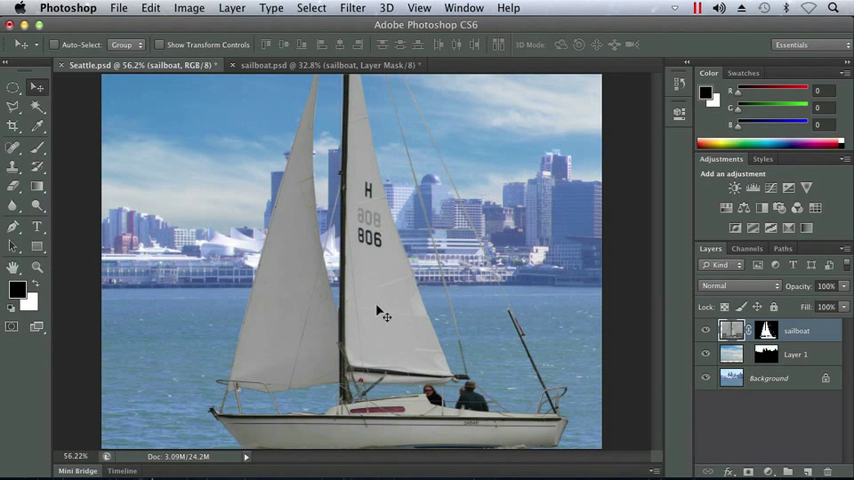
pyautogui.moveTo(386, 329)
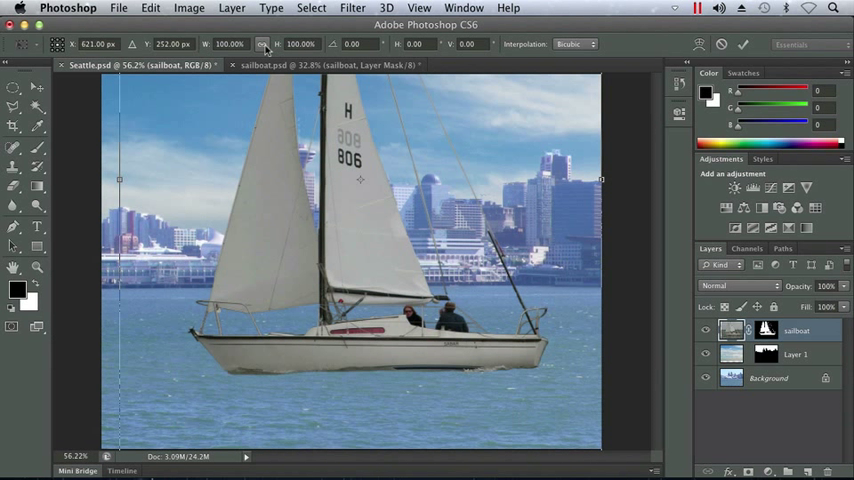
pyautogui.moveTo(263, 44)
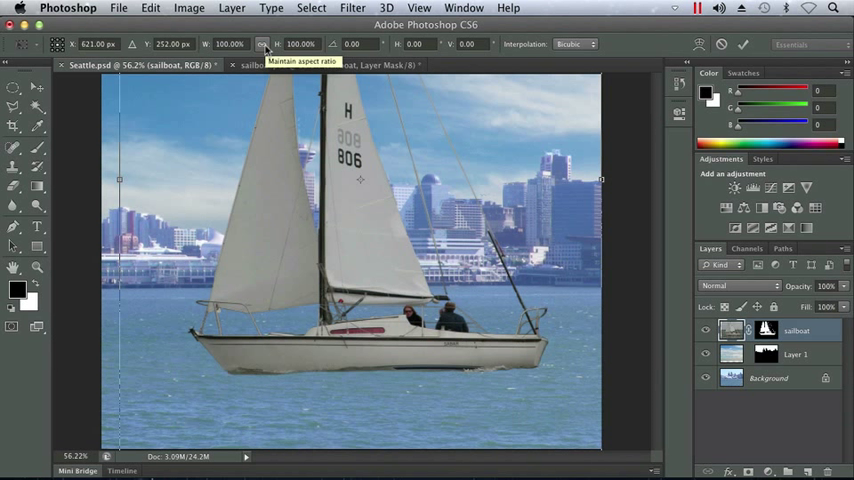
pyautogui.moveTo(243, 88)
pyautogui.write('50')
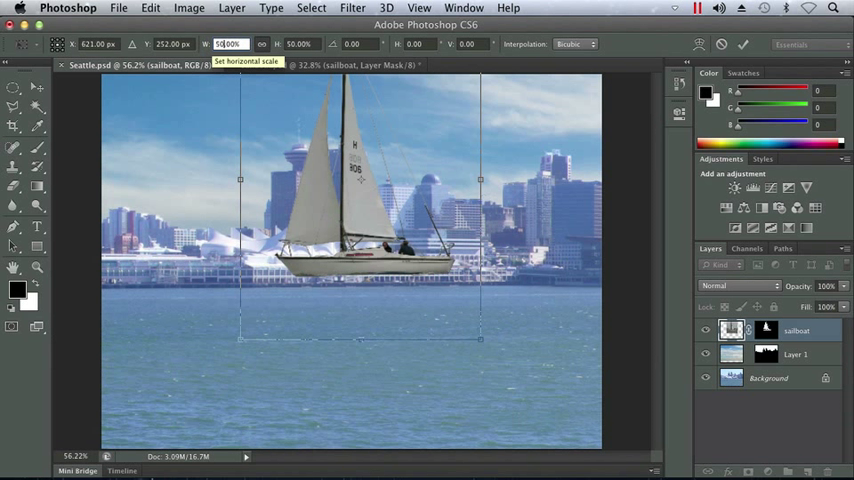
pyautogui.moveTo(261, 43)
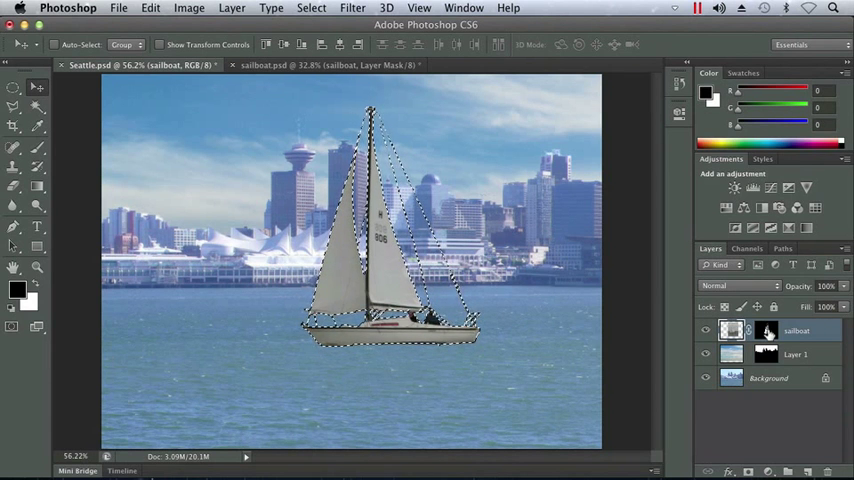
# - Load the resized sailboat's outline from its layer mask thumbnail
pyautogui.click(753, 188)
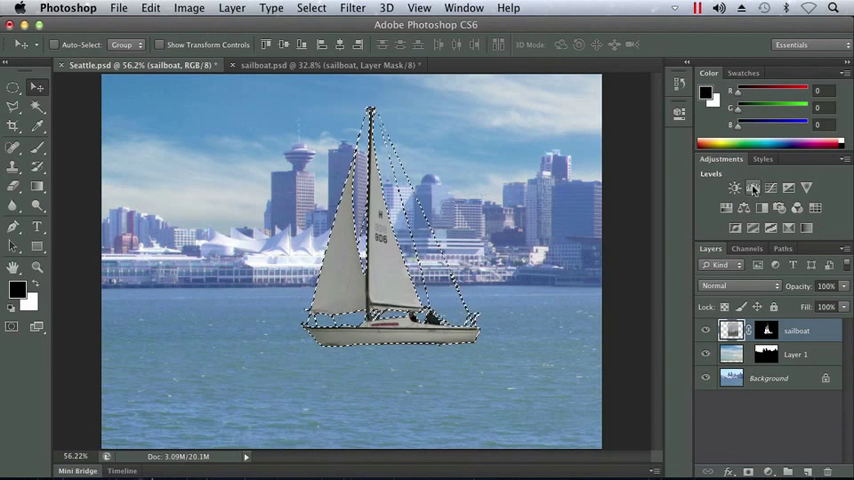
pyautogui.moveTo(753, 188)
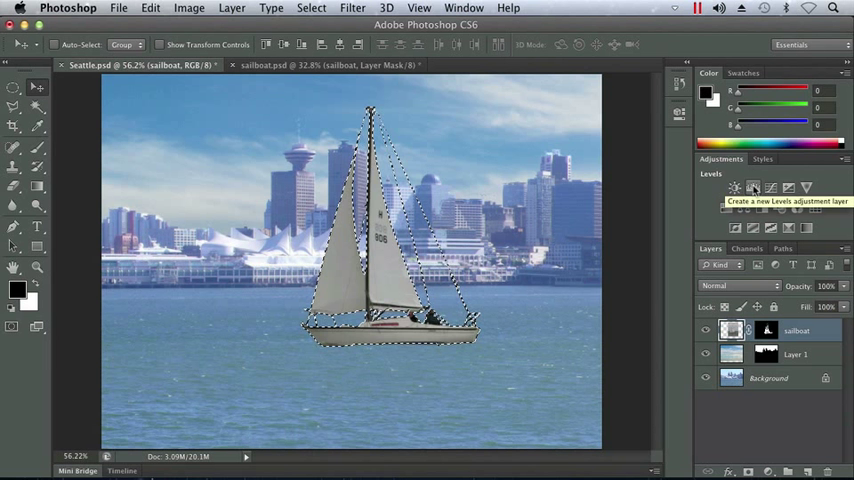
# - Add an auto-corrected Levels adjustment, raise the white input to about 186, and collapse Properties
pyautogui.click(753, 188)
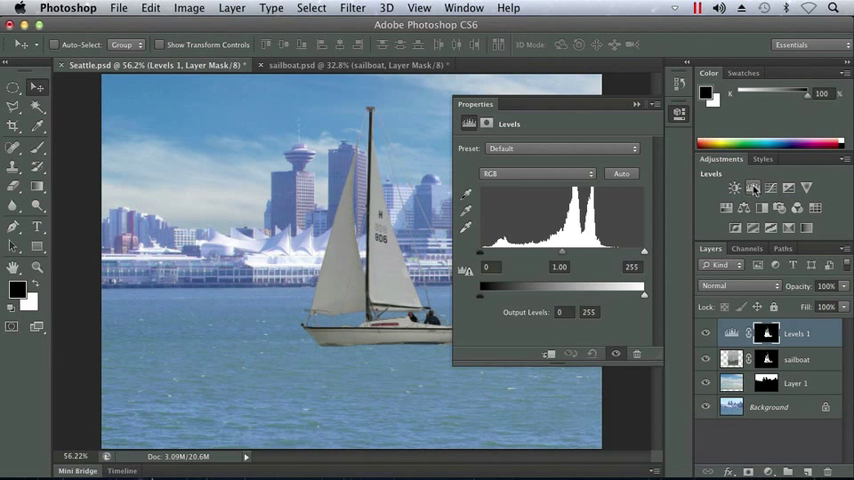
pyautogui.moveTo(752, 188)
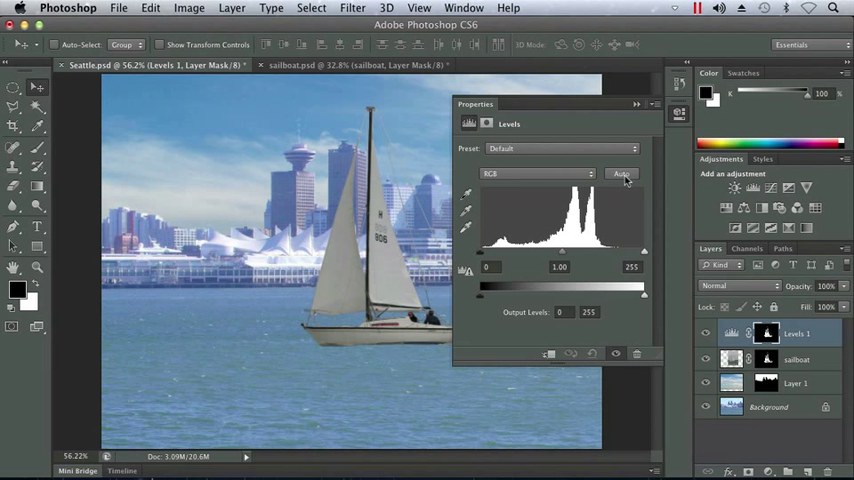
pyautogui.click(621, 173)
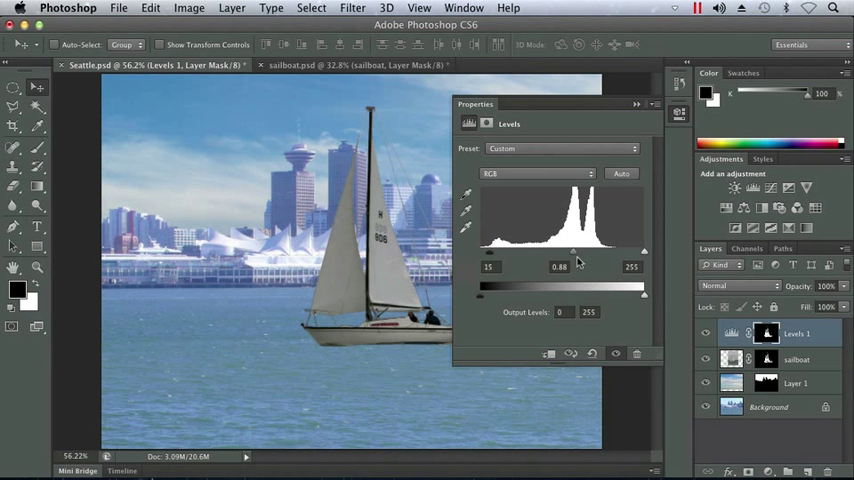
pyautogui.moveTo(644, 250); pyautogui.dragTo(641, 251)
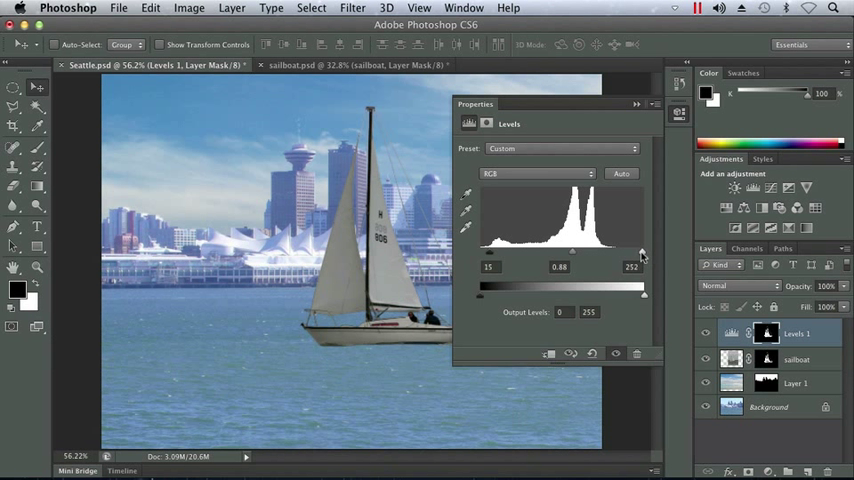
pyautogui.moveTo(642, 255); pyautogui.dragTo(608, 255)
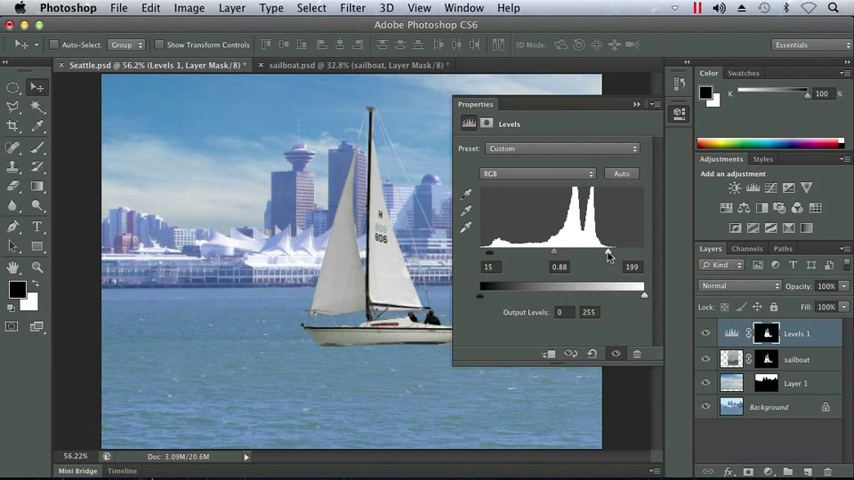
pyautogui.moveTo(608, 256); pyautogui.dragTo(604, 256)
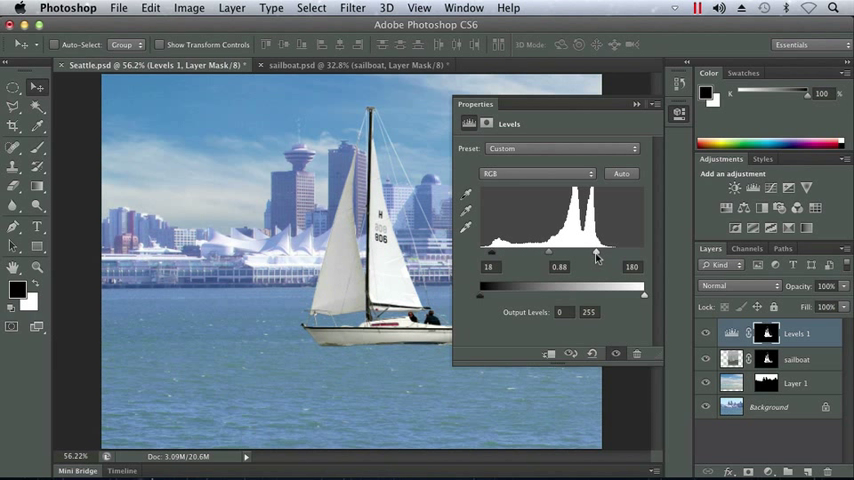
pyautogui.moveTo(597, 250); pyautogui.dragTo(605, 250)
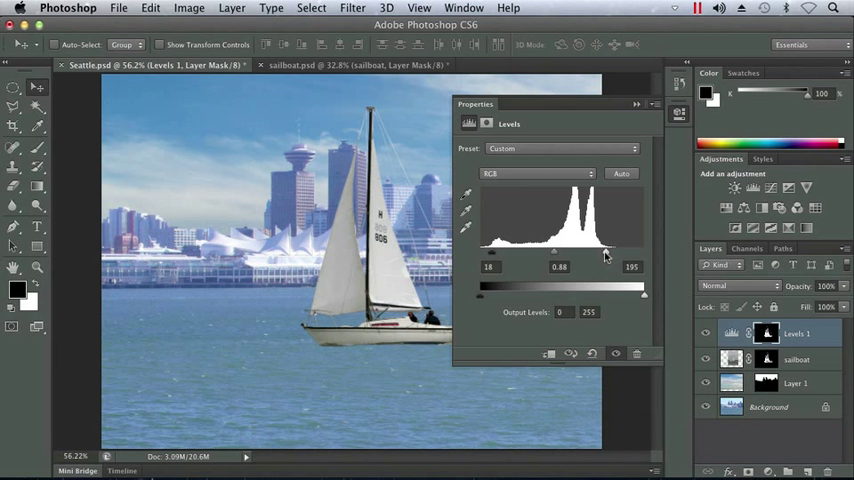
pyautogui.moveTo(607, 254); pyautogui.dragTo(600, 254)
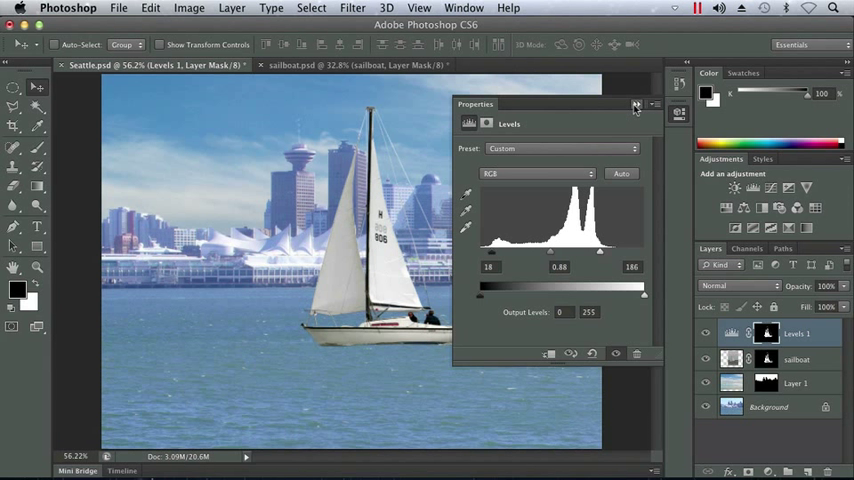
pyautogui.click(636, 105)
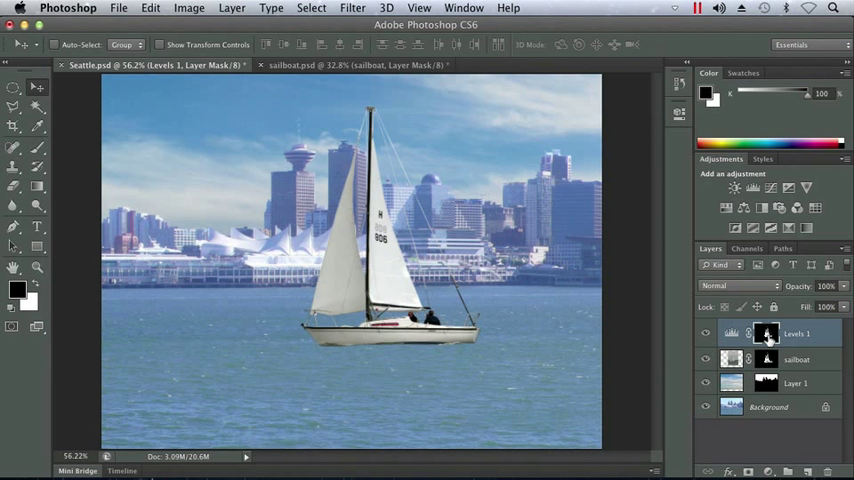
pyautogui.moveTo(766, 334)
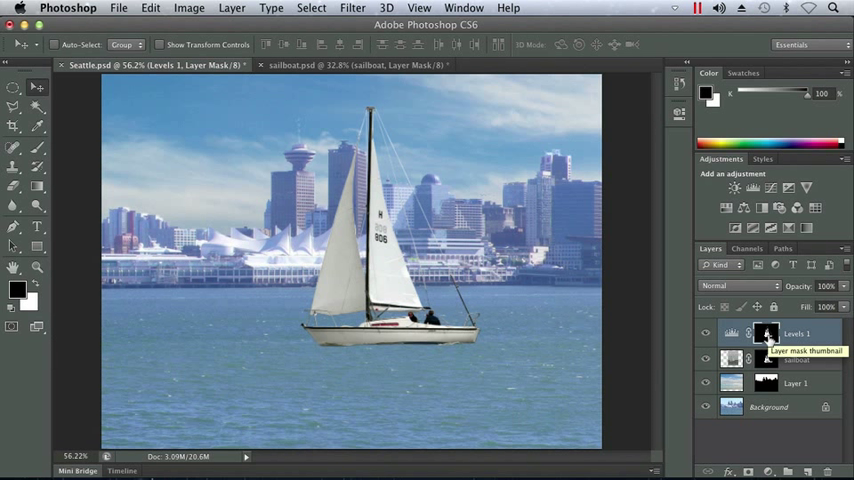
pyautogui.moveTo(769, 339)
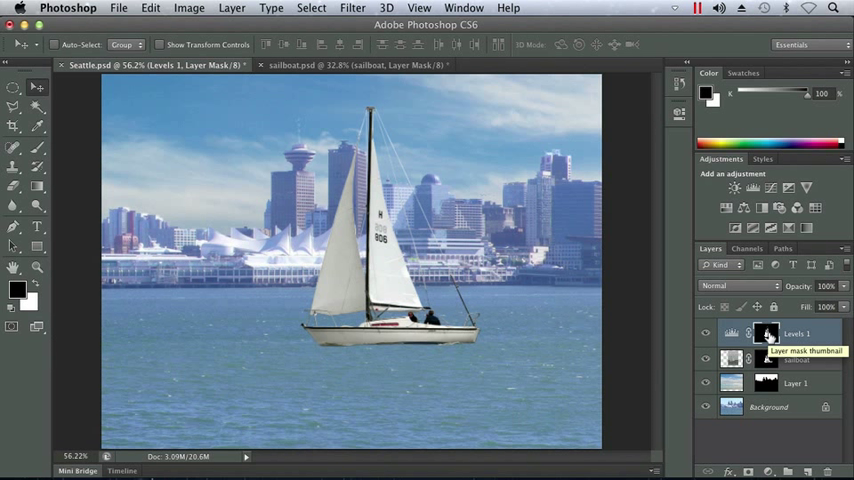
# - Load the Levels 1 mask as a selection and add a Curves adjustment for the sailboat
pyautogui.click(766, 334)
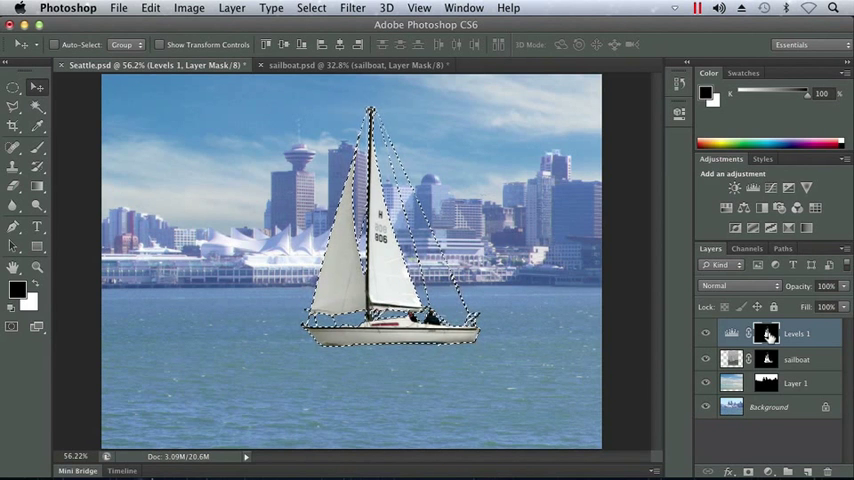
pyautogui.click(771, 189)
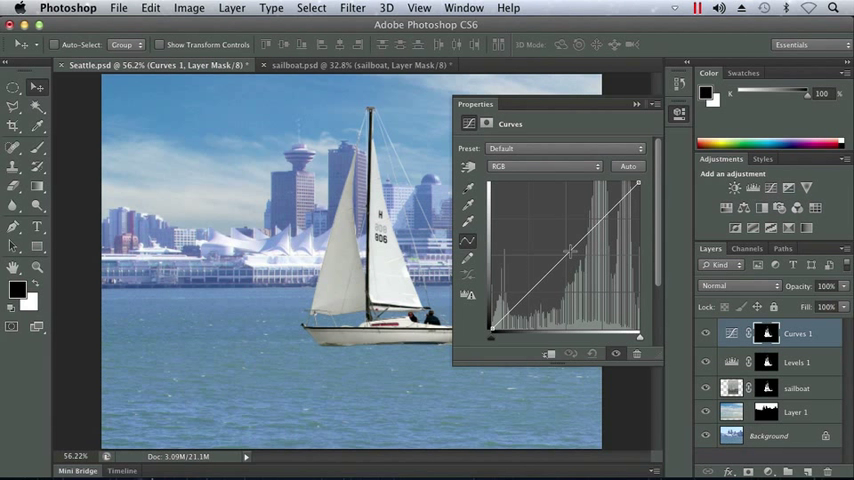
# - Lift the curve's midpoint to brighten the sailboat's midtones, then collapse the Properties panel
pyautogui.moveTo(585, 235); pyautogui.dragTo(575, 243)
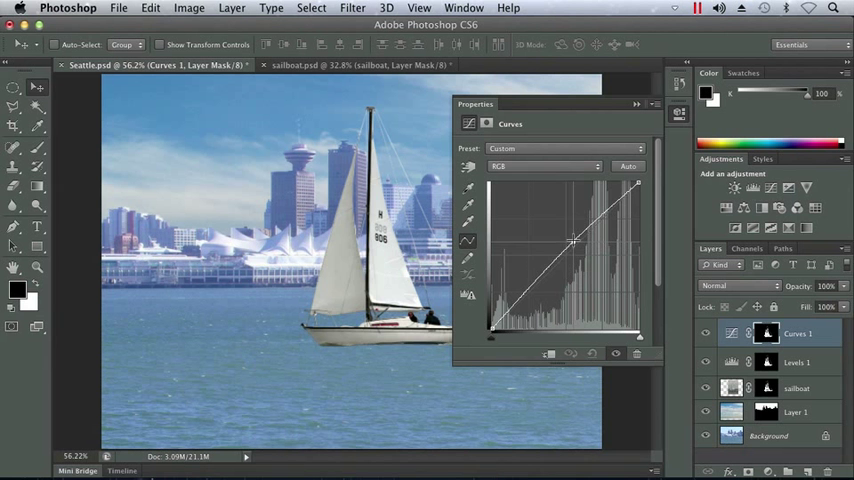
pyautogui.moveTo(565, 240); pyautogui.dragTo(590, 220)
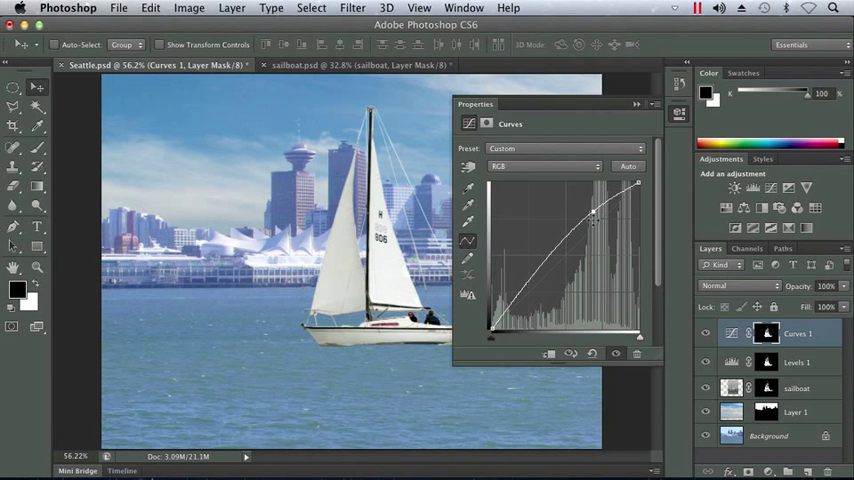
pyautogui.moveTo(595, 222); pyautogui.dragTo(600, 205)
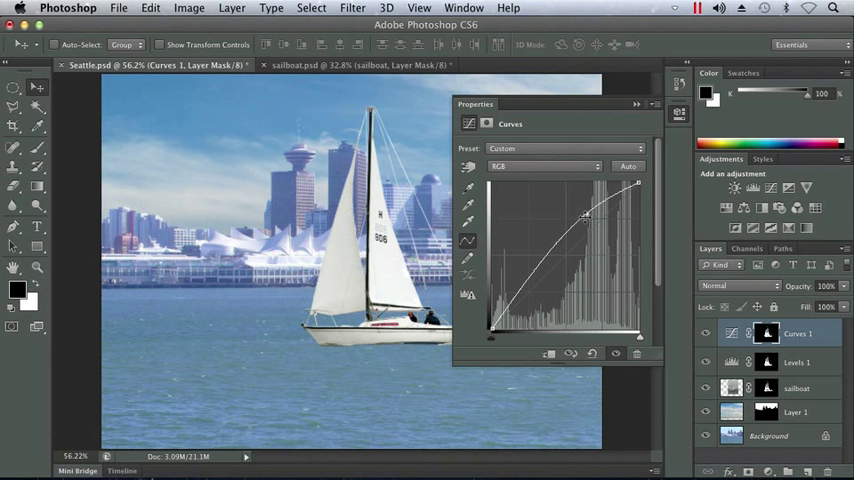
pyautogui.moveTo(585, 217); pyautogui.dragTo(582, 218)
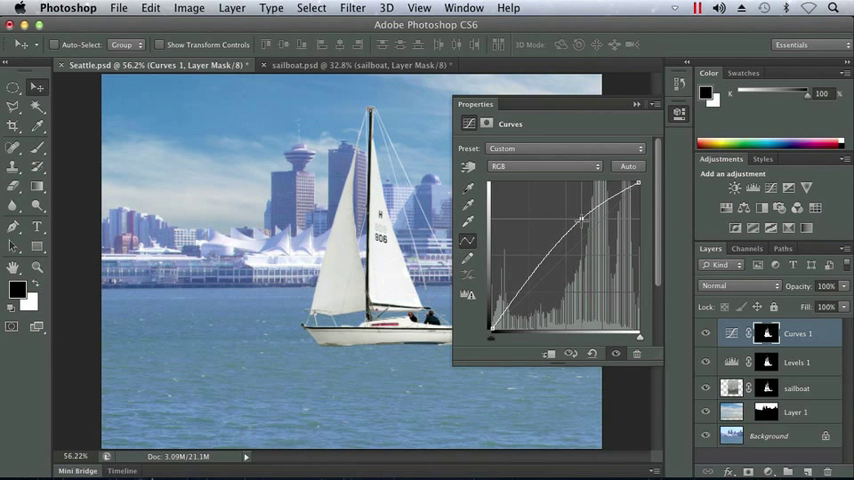
pyautogui.moveTo(583, 218); pyautogui.dragTo(577, 232)
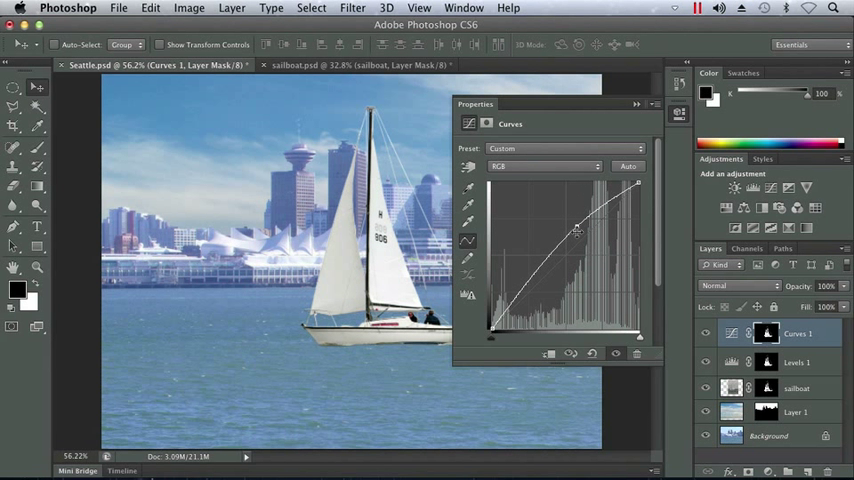
pyautogui.moveTo(577, 232); pyautogui.dragTo(573, 225)
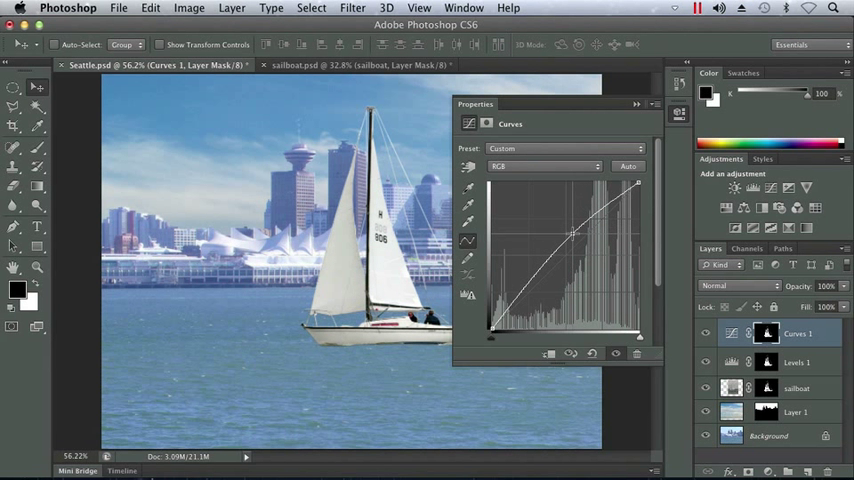
pyautogui.moveTo(570, 250); pyautogui.dragTo(570, 235)
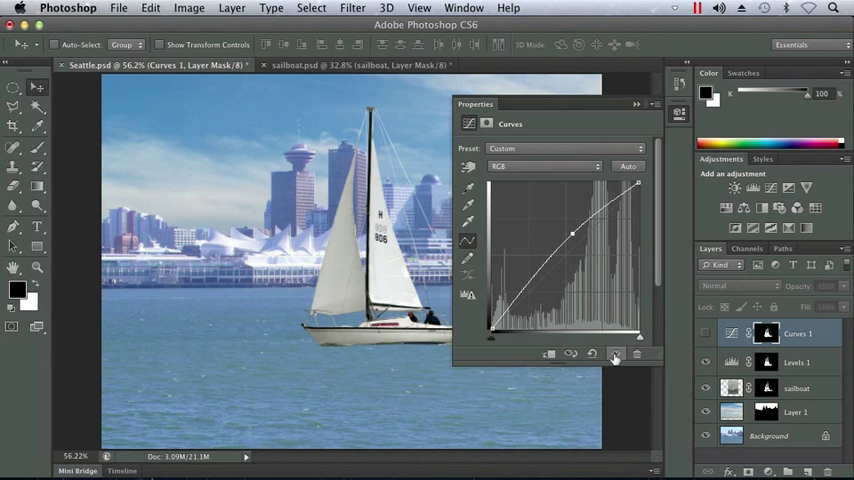
pyautogui.moveTo(615, 354)
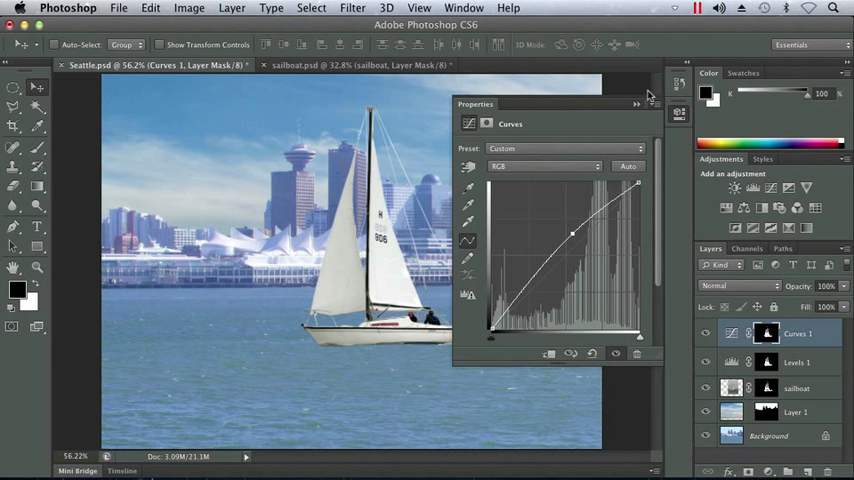
pyautogui.click(637, 104)
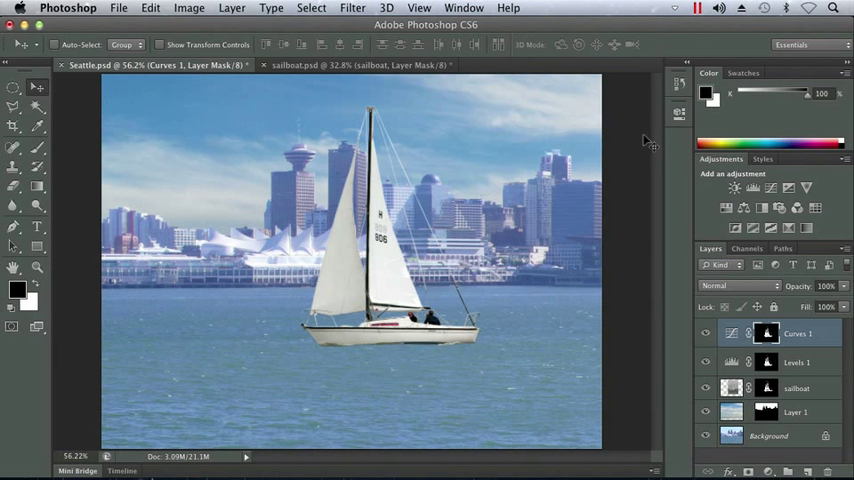
pyautogui.moveTo(665, 198)
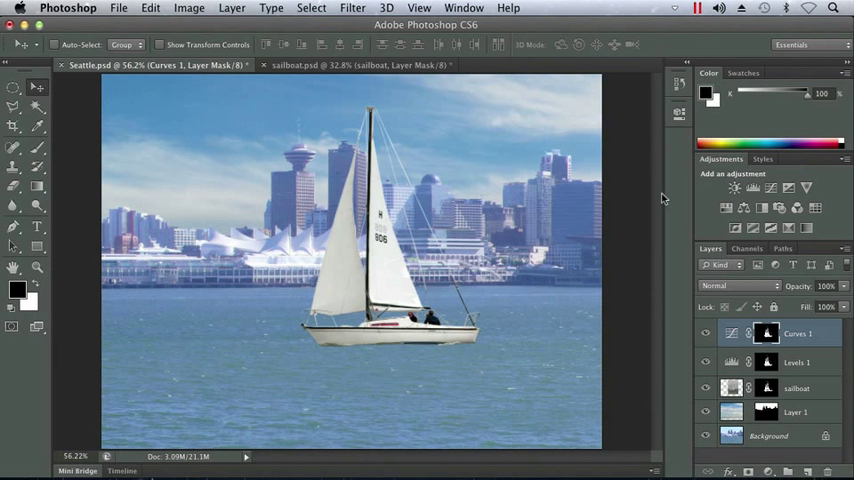
# - Hide Layer 1 and Background, then select the top Curves 1 adjustment layer
pyautogui.click(731, 388)
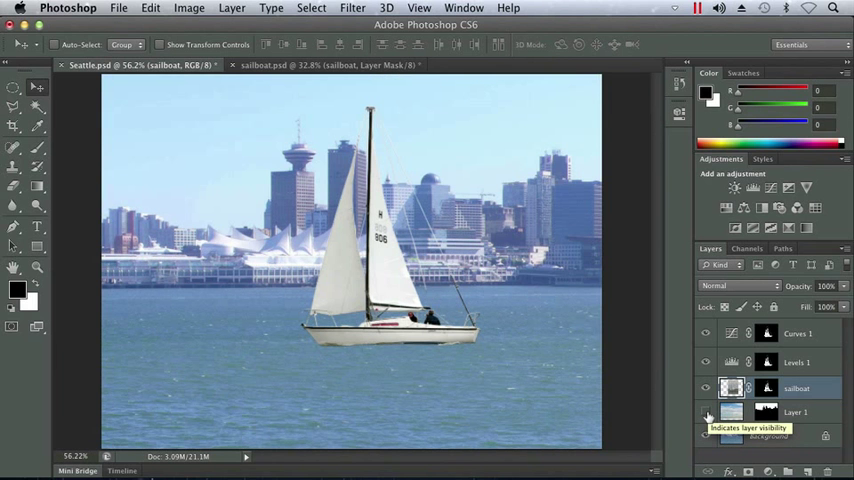
pyautogui.click(706, 412)
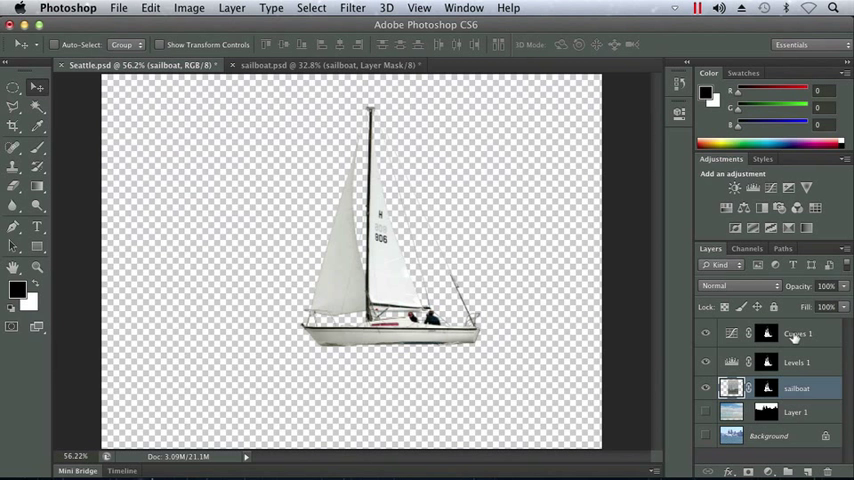
pyautogui.click(797, 333)
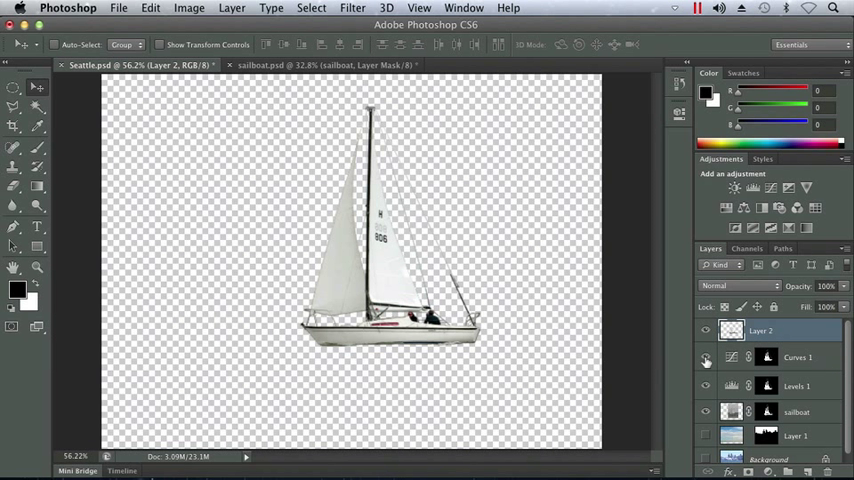
# - Hide the original sailboat layers, check the merged layer, and rename it 'sailboat corrected'
pyautogui.click(706, 357)
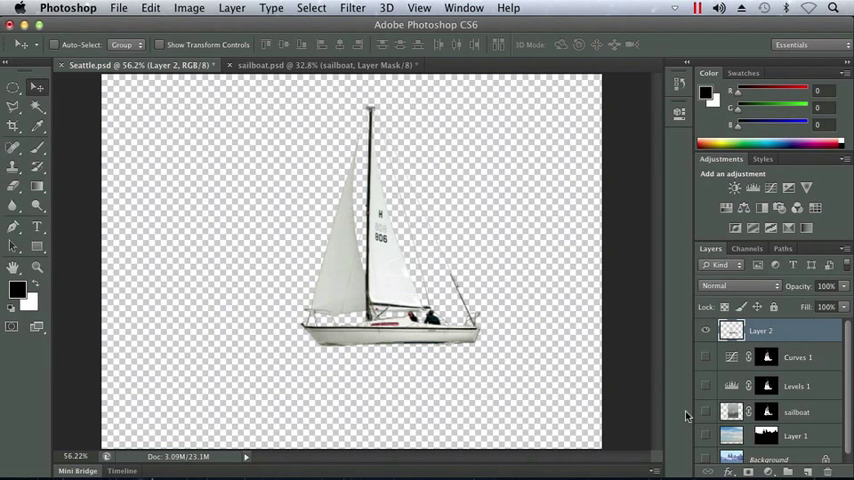
pyautogui.click(706, 330)
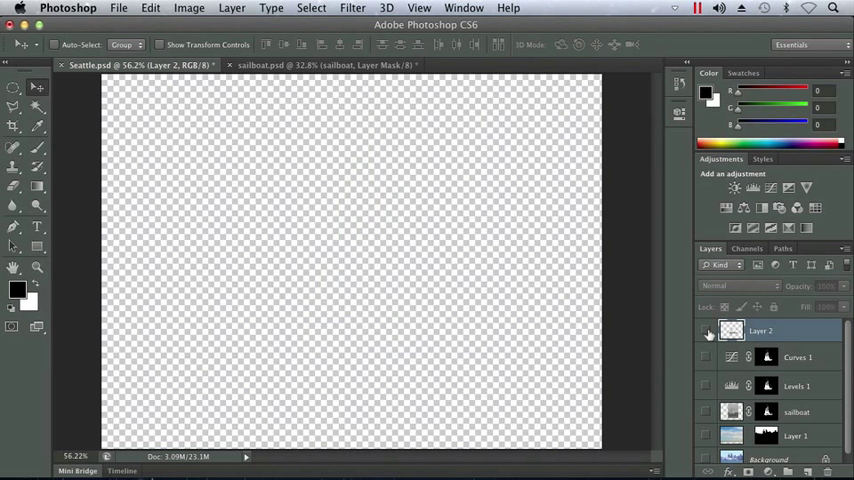
pyautogui.click(705, 330)
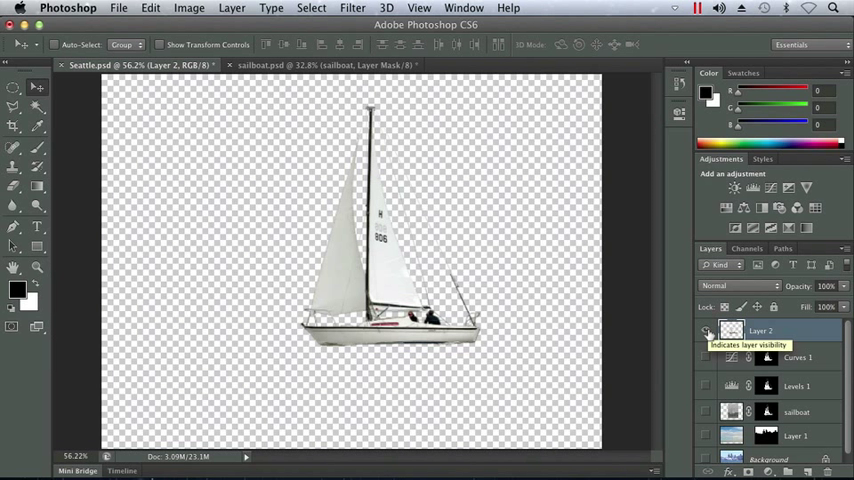
pyautogui.moveTo(680, 343)
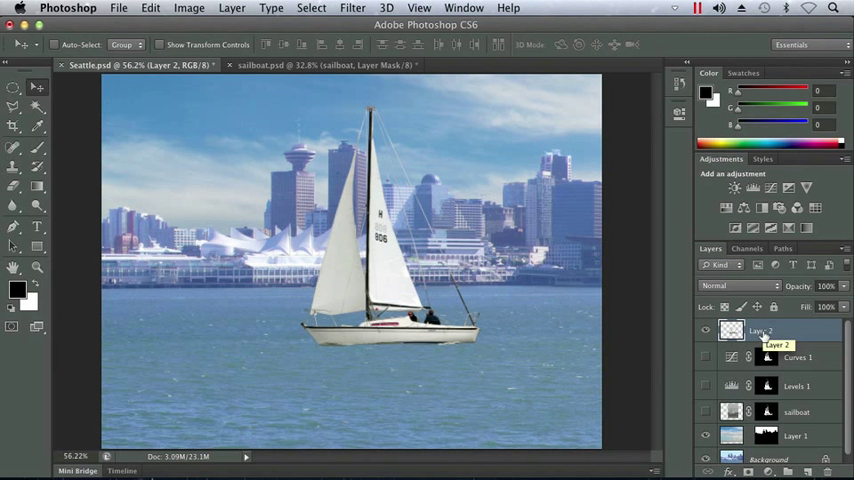
pyautogui.doubleClick(760, 330)
pyautogui.write('sailboat corrected')
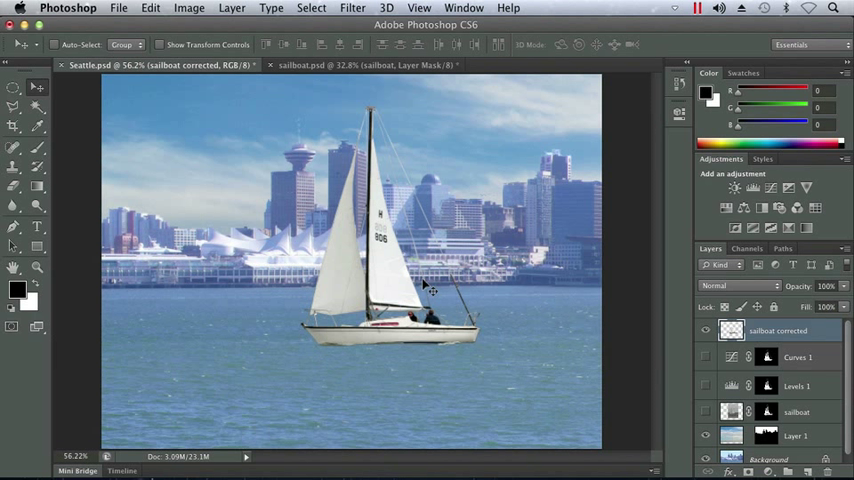
# - Free Transform the 'sailboat corrected' layer, scaling it down in two passes onto the water
pyautogui.click(150, 8)
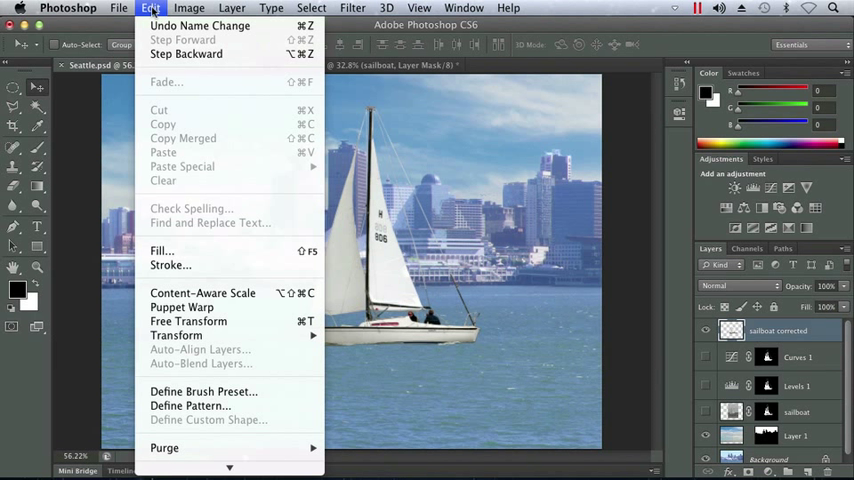
pyautogui.moveTo(176, 335)
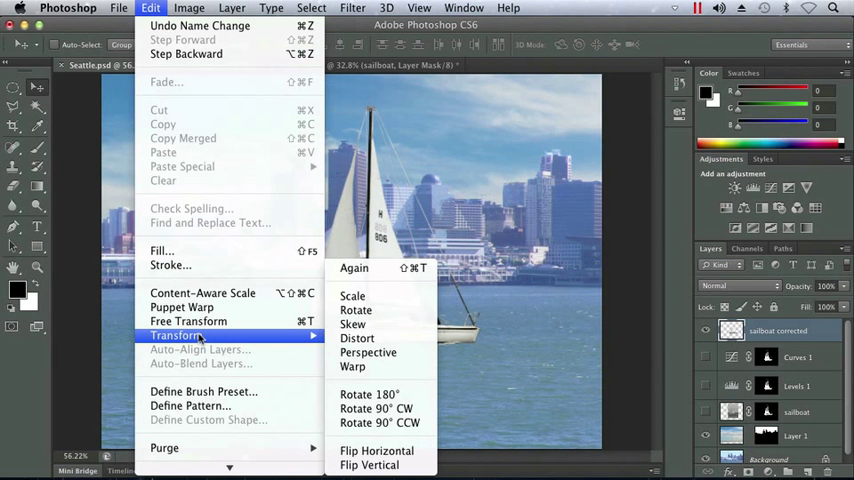
pyautogui.moveTo(270, 336)
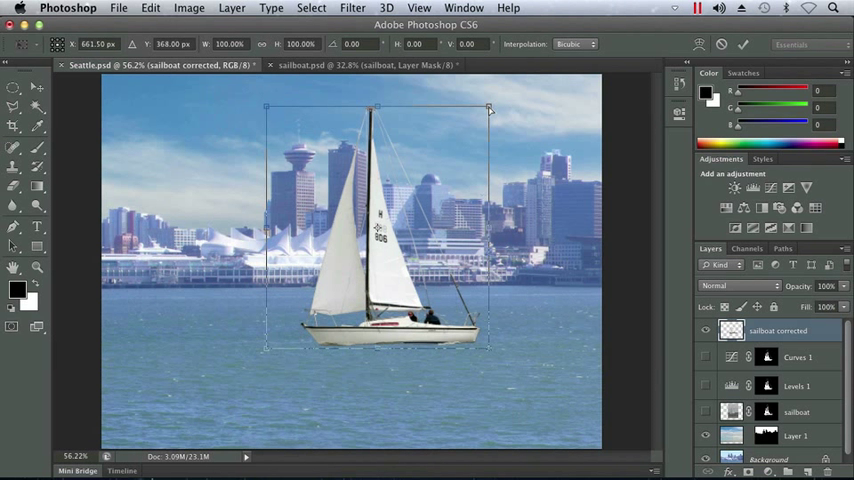
pyautogui.moveTo(489, 107); pyautogui.dragTo(489, 120)
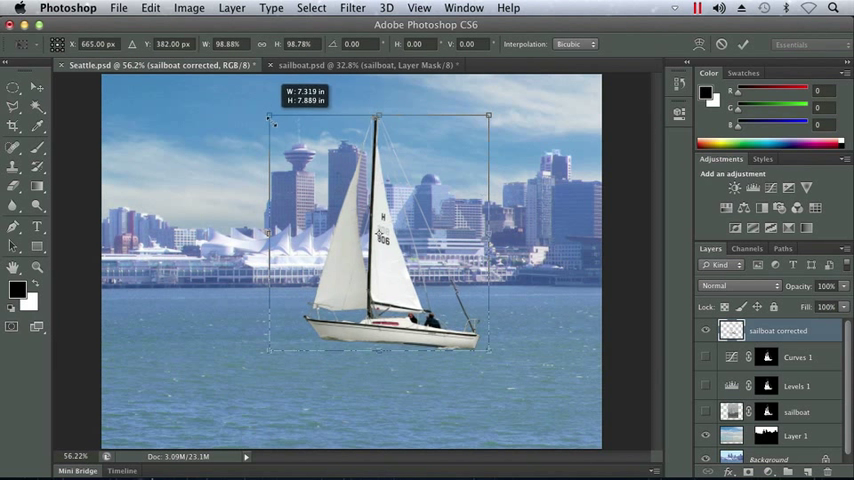
pyautogui.moveTo(272, 115); pyautogui.dragTo(295, 143)
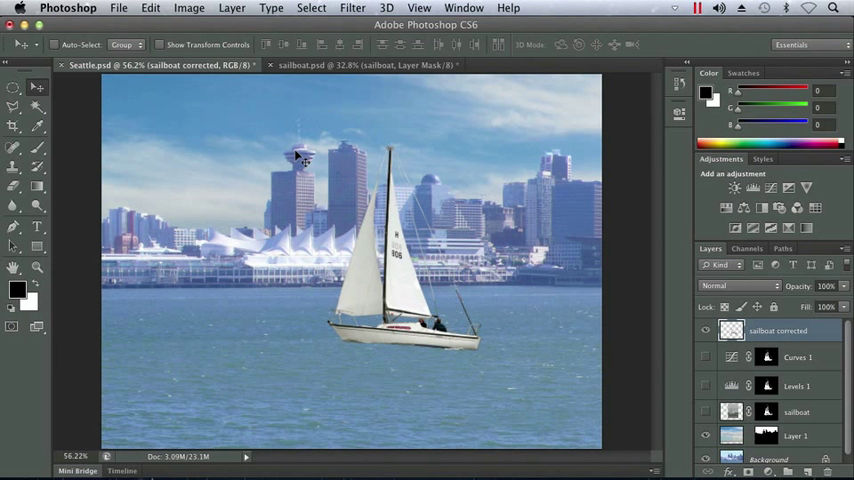
pyautogui.moveTo(303, 175)
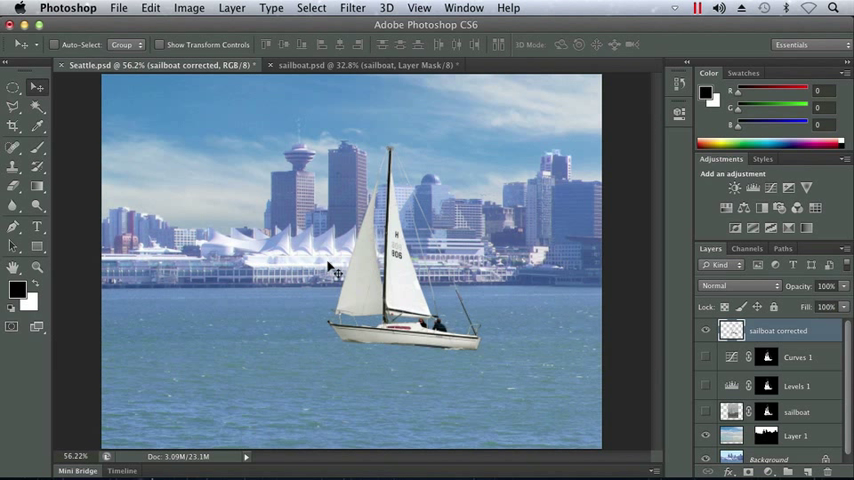
pyautogui.moveTo(413, 352)
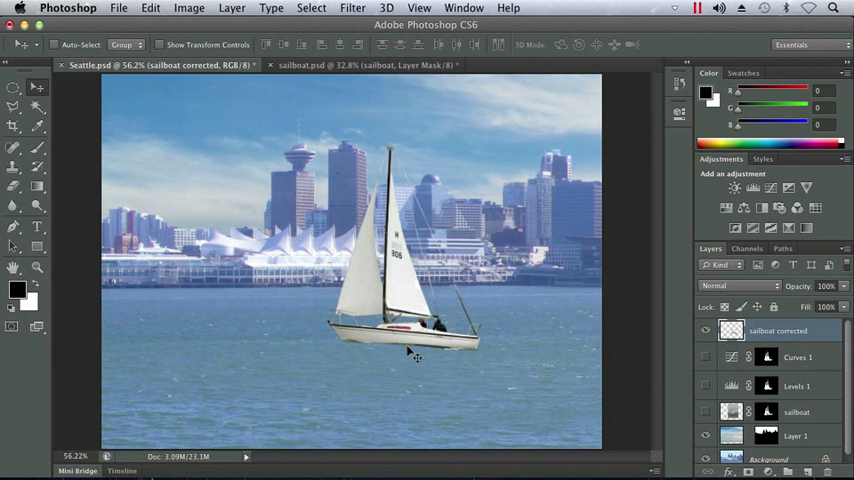
pyautogui.moveTo(390, 352)
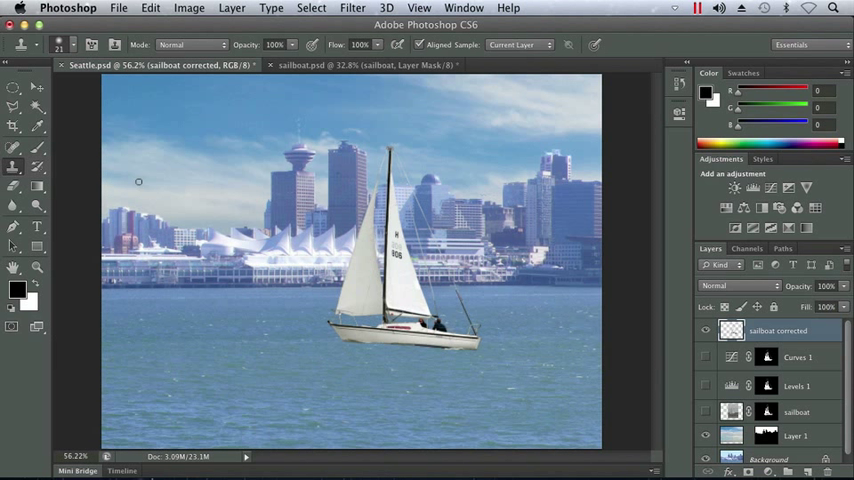
pyautogui.moveTo(549, 52)
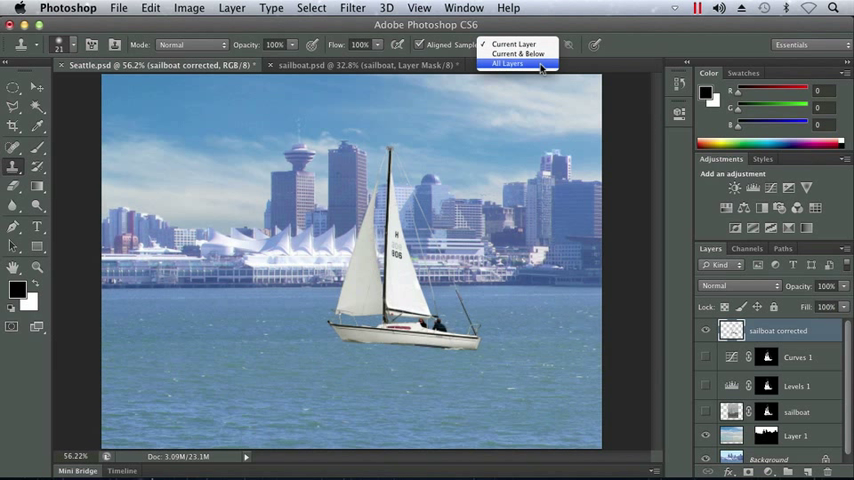
# - Set Clone Stamp sampling to All Layers and create a new empty layer
pyautogui.click(507, 63)
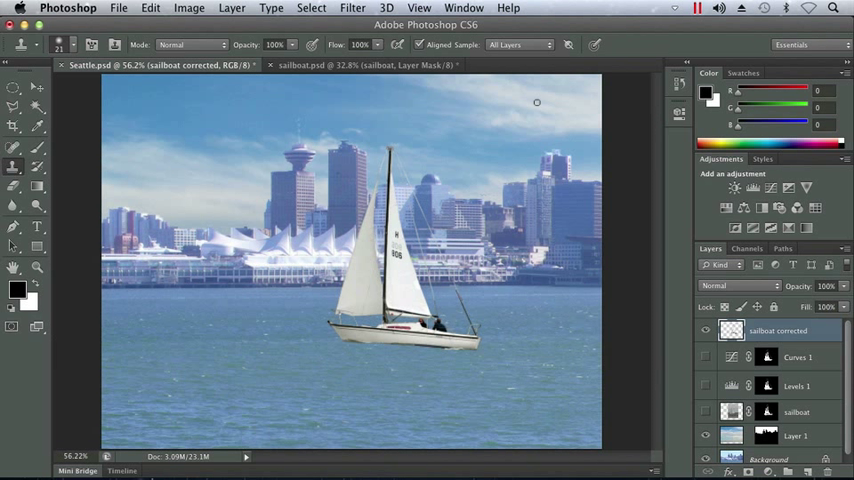
pyautogui.moveTo(575, 274)
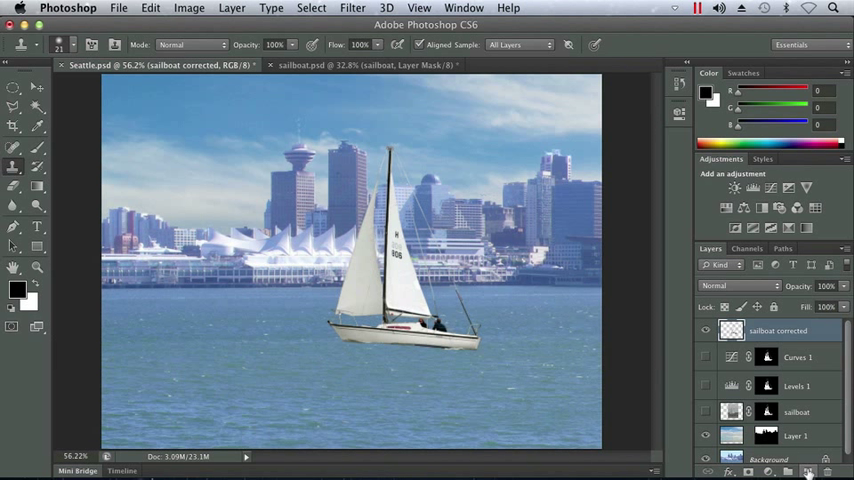
pyautogui.click(808, 471)
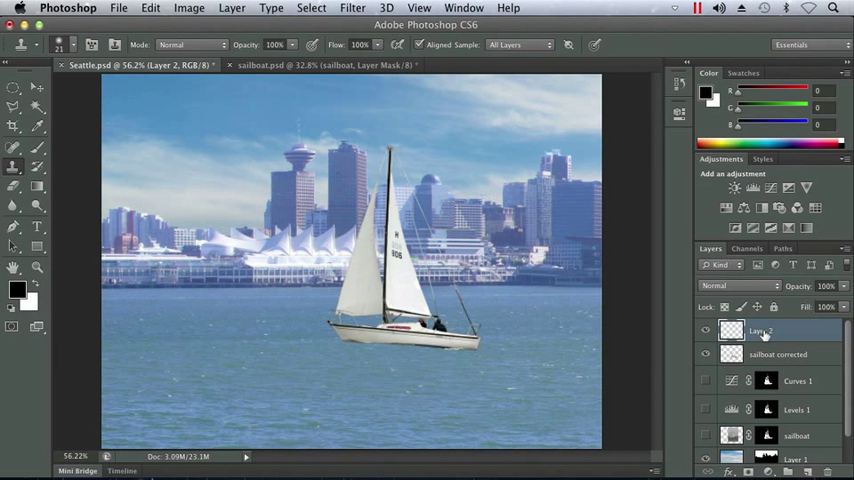
# - Rename the new top layer to "water" and clone choppy water onto it along the hull
pyautogui.doubleClick(762, 331)
pyautogui.write('water')
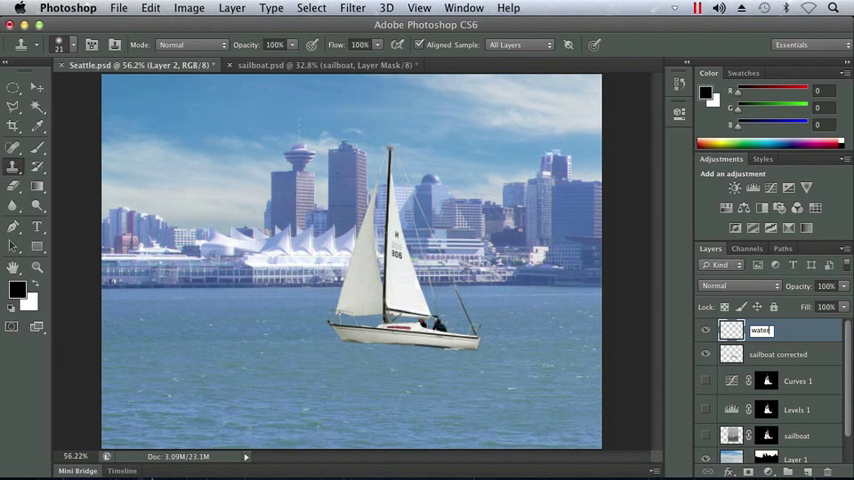
pyautogui.press('Return')
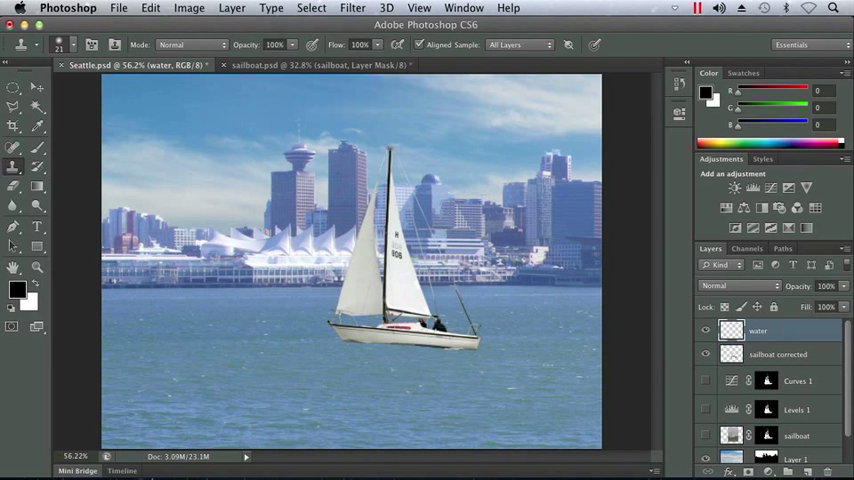
pyautogui.moveTo(439, 363)
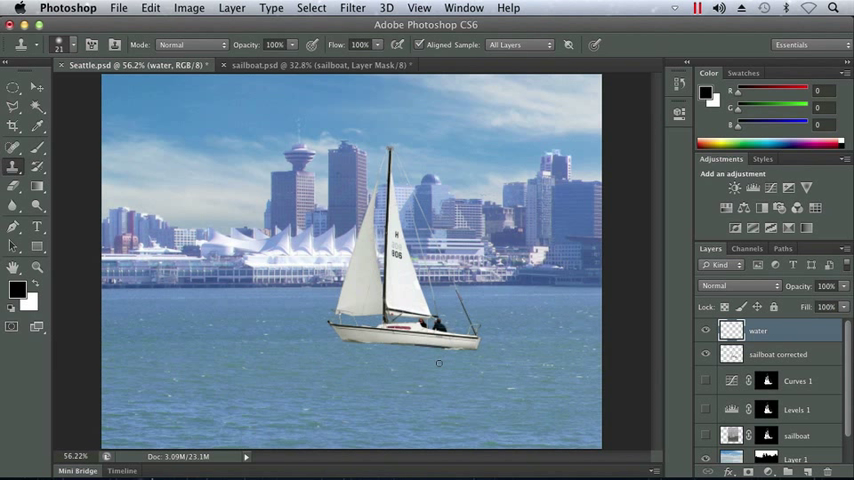
pyautogui.moveTo(411, 366)
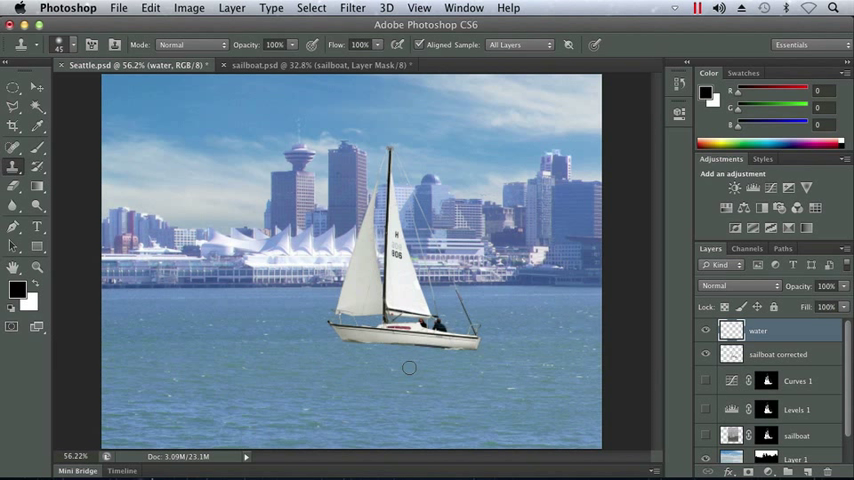
pyautogui.moveTo(418, 387)
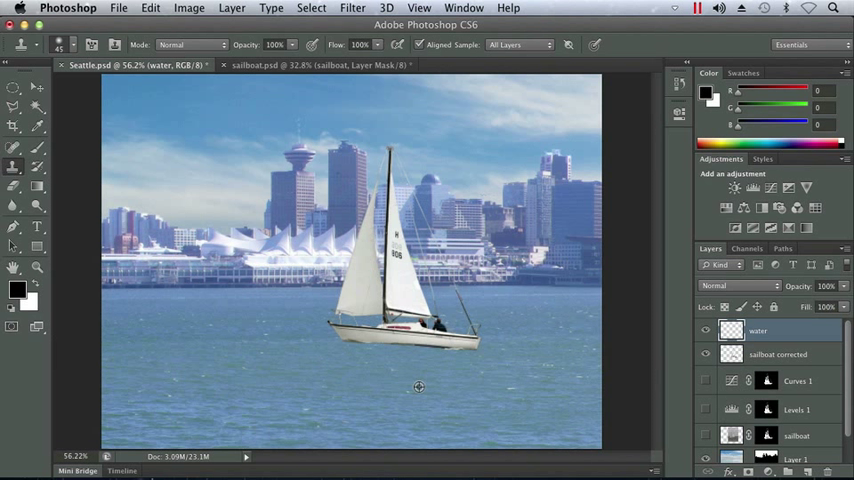
pyautogui.moveTo(427, 378)
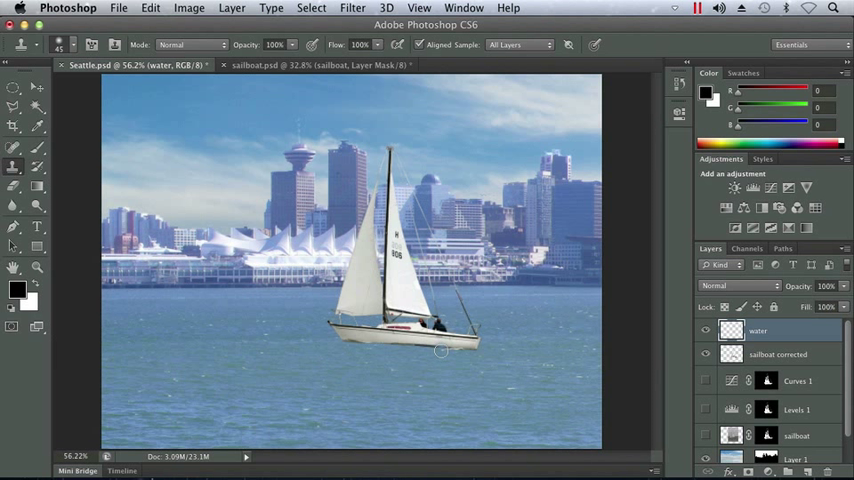
pyautogui.moveTo(441, 350)
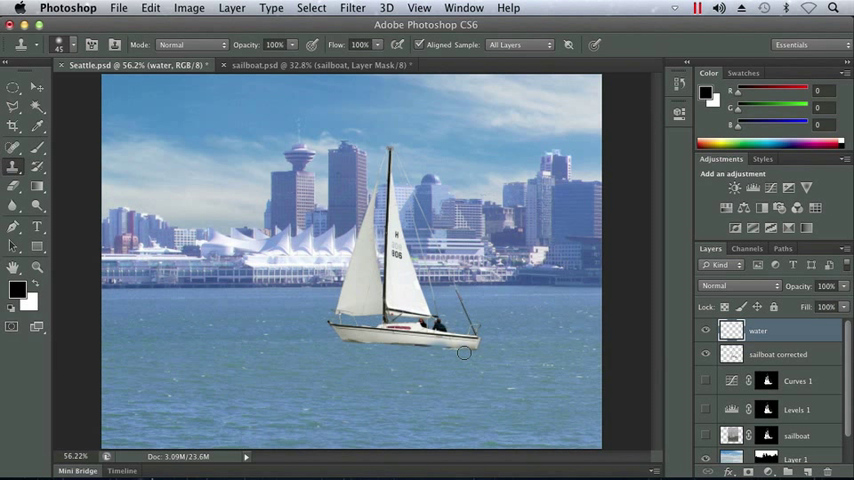
pyautogui.moveTo(510, 384)
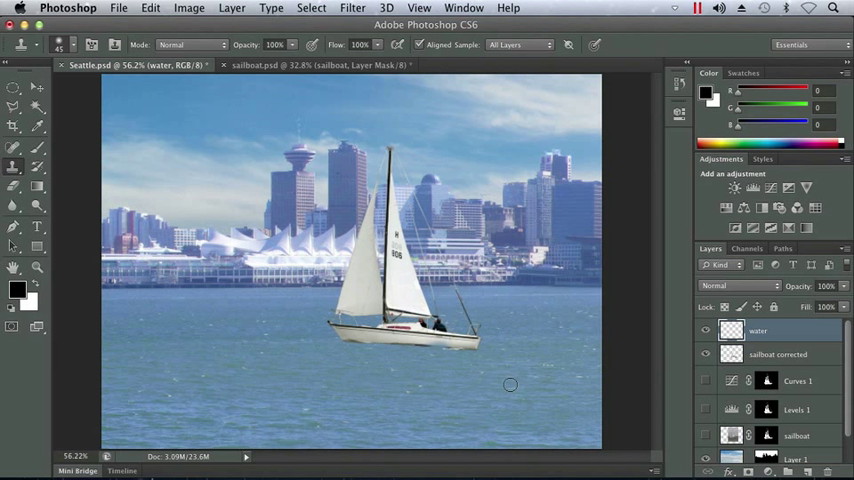
pyautogui.moveTo(509, 389)
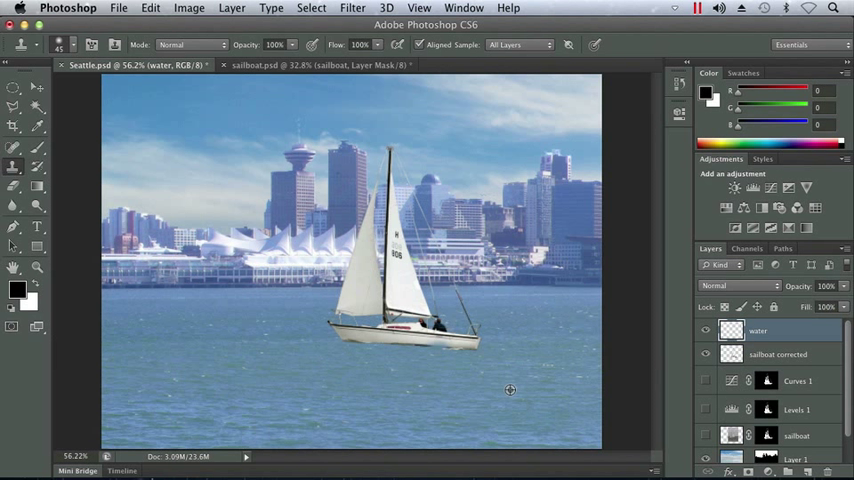
pyautogui.moveTo(433, 347)
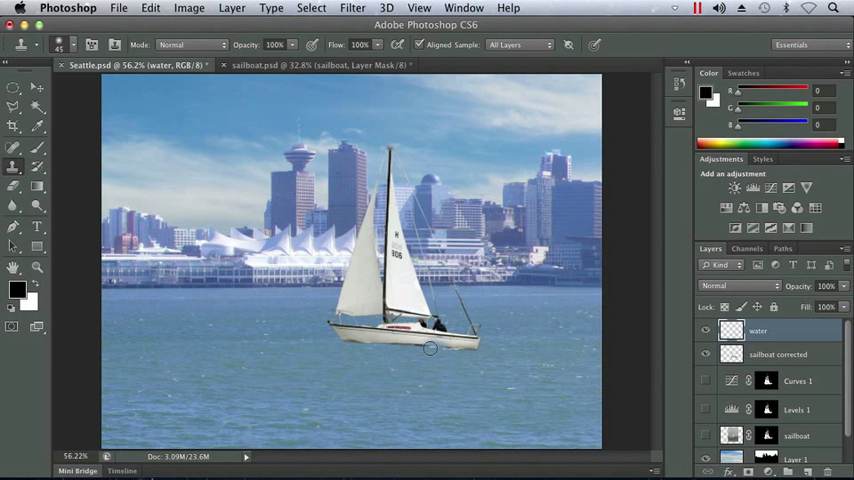
pyautogui.moveTo(408, 348)
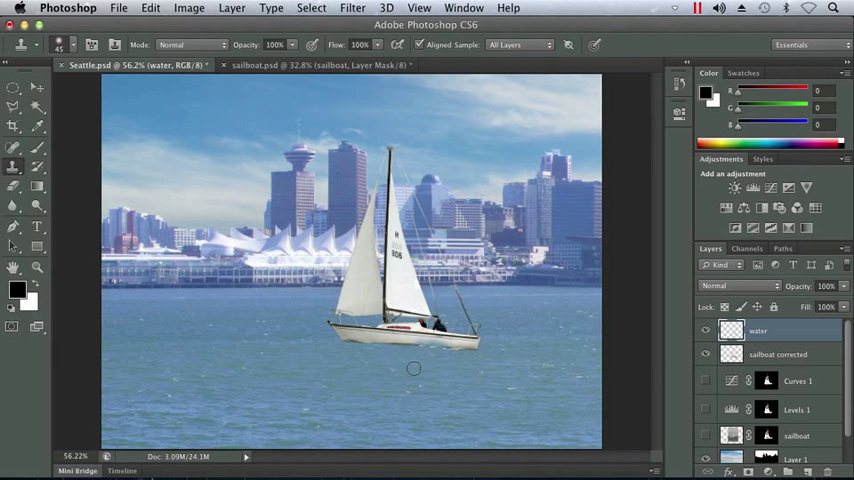
pyautogui.click(14, 185)
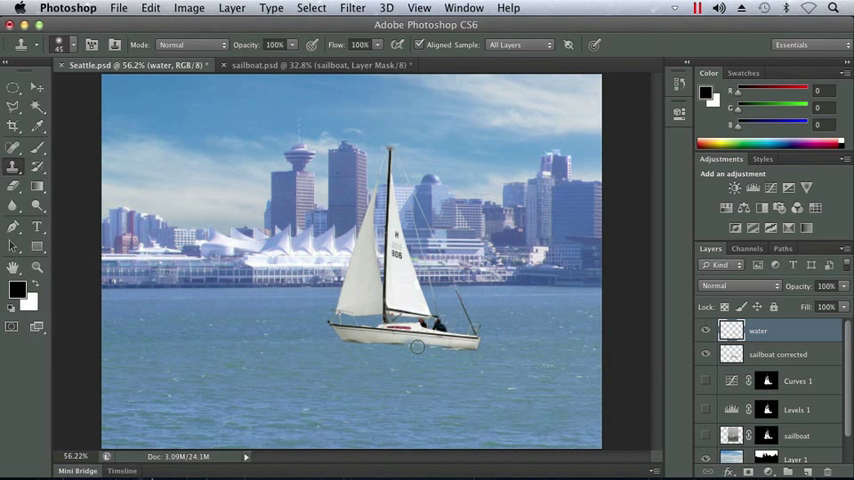
pyautogui.moveTo(319, 410)
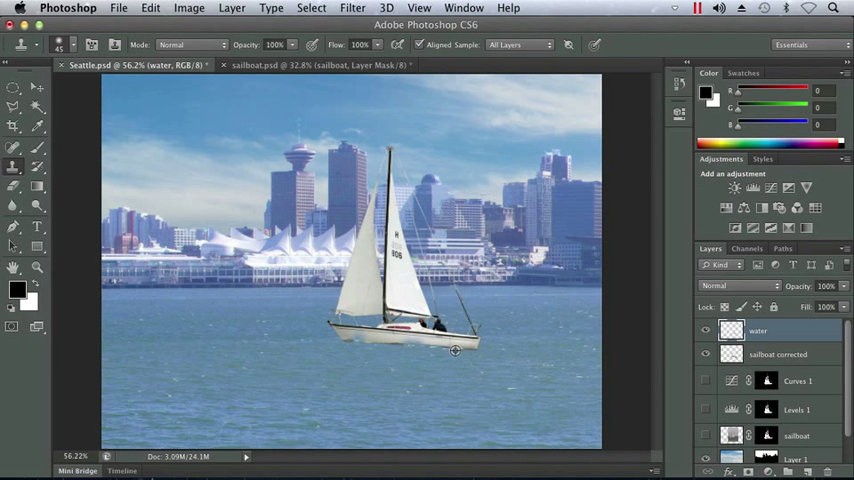
pyautogui.moveTo(327, 349)
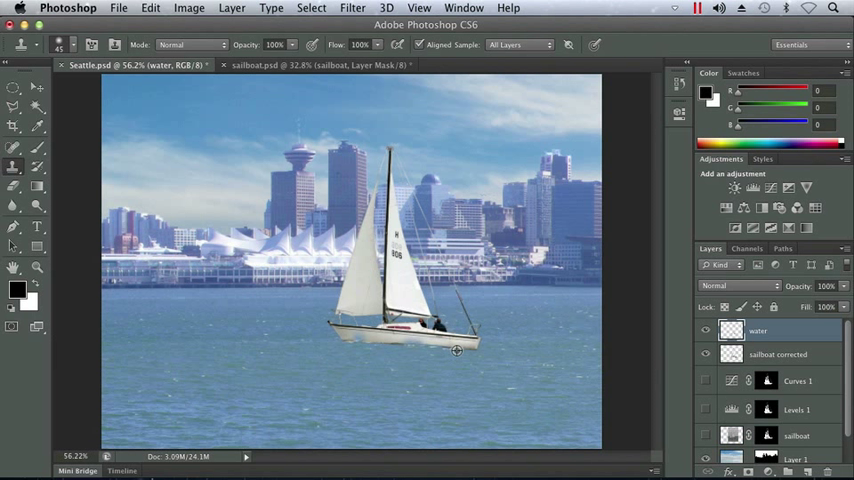
pyautogui.moveTo(365, 361)
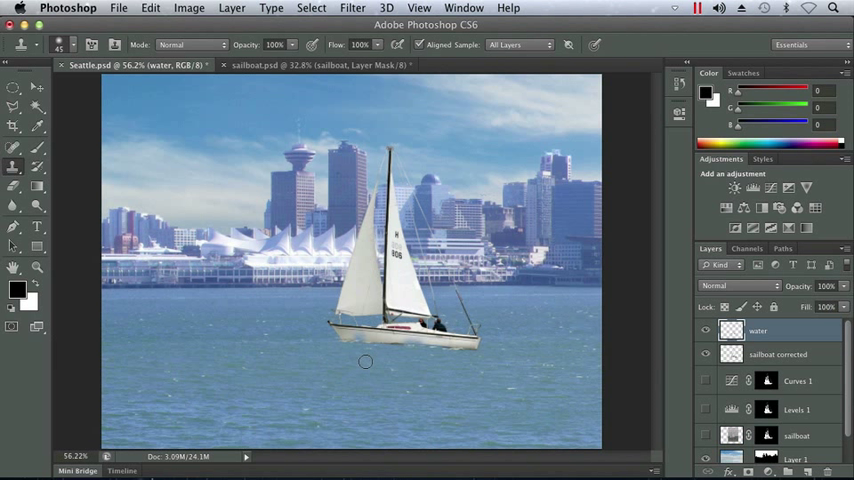
pyautogui.moveTo(408, 347)
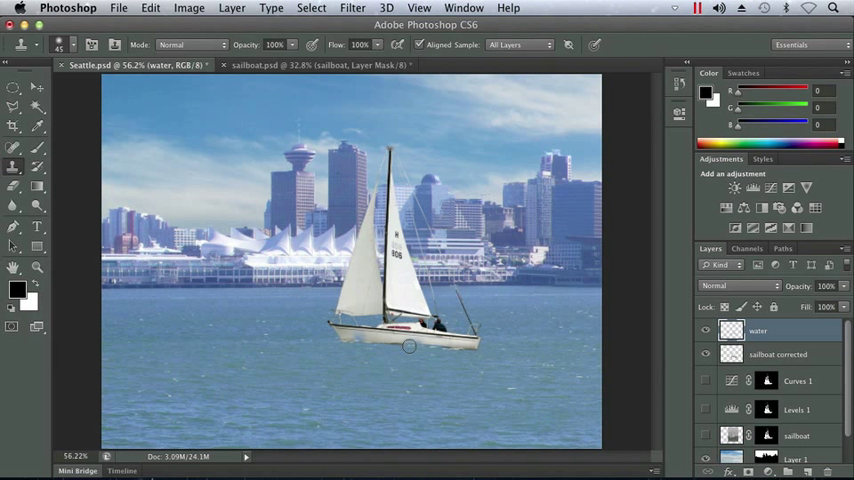
pyautogui.moveTo(455, 354)
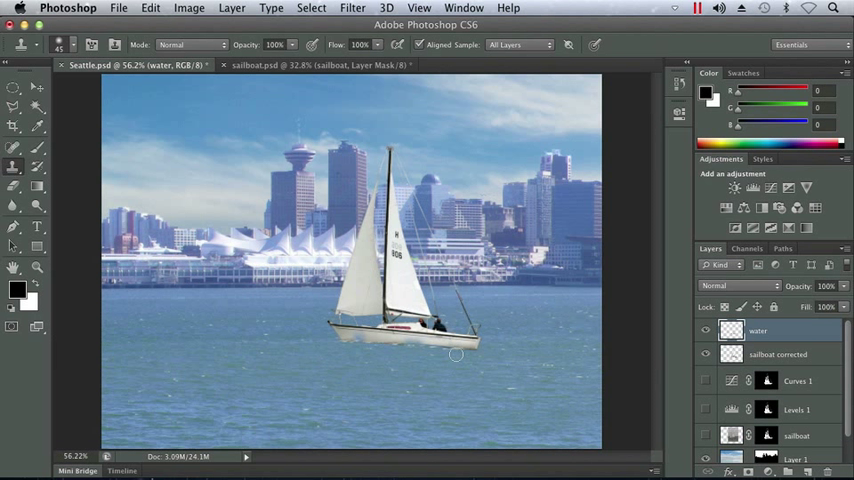
pyautogui.moveTo(396, 346)
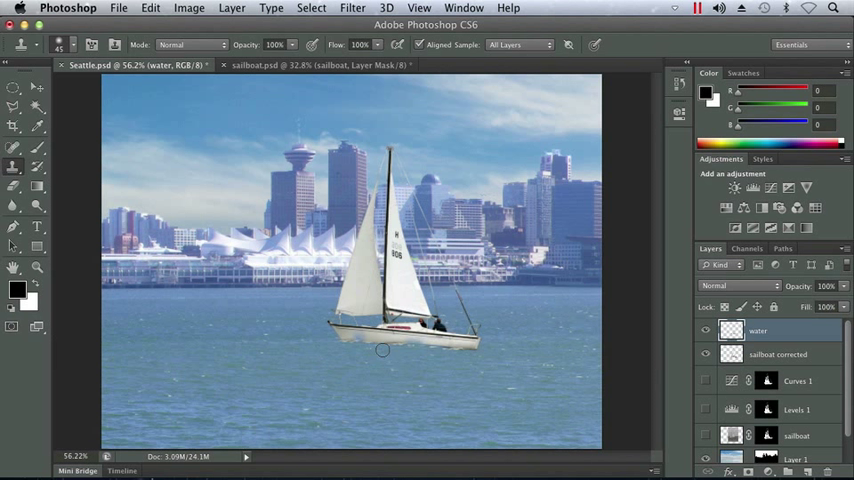
pyautogui.moveTo(304, 409)
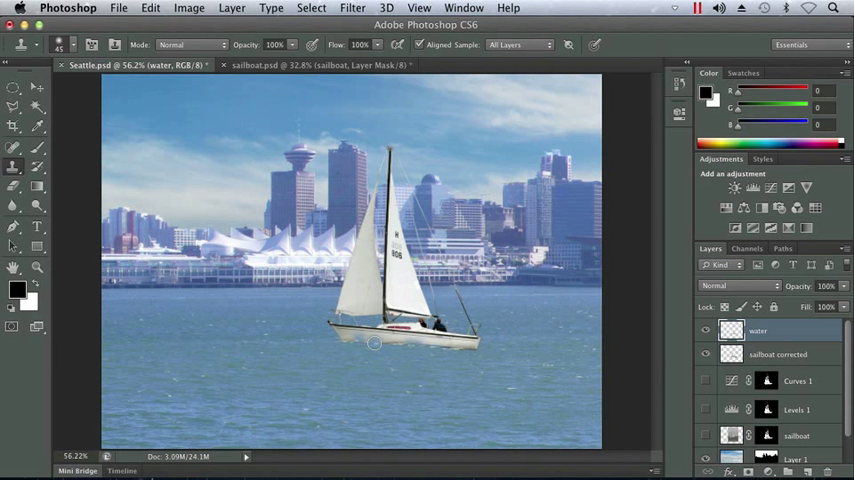
pyautogui.moveTo(510, 392)
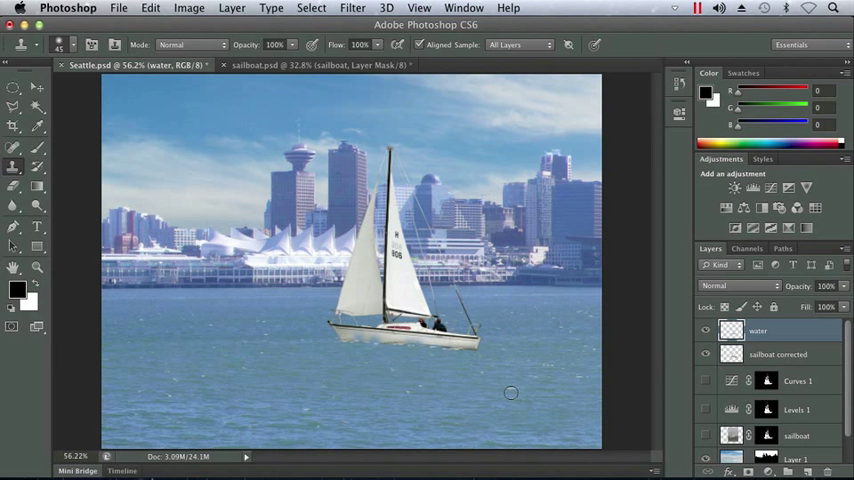
pyautogui.moveTo(395, 345)
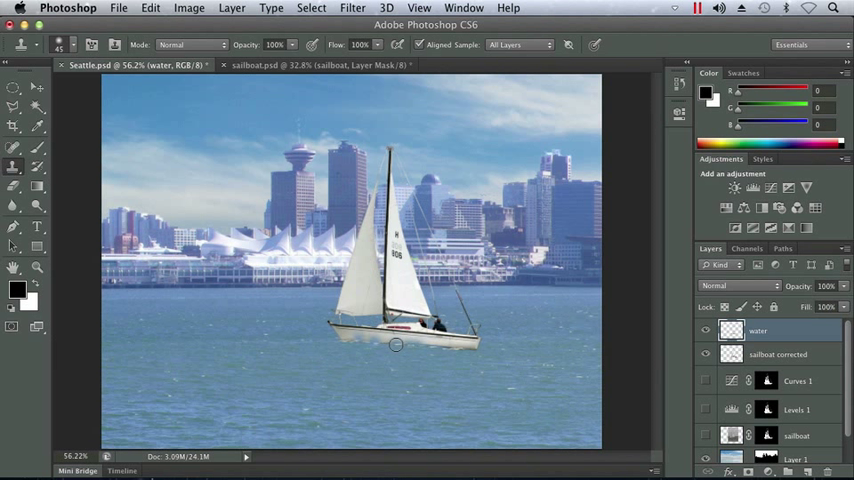
pyautogui.moveTo(368, 372)
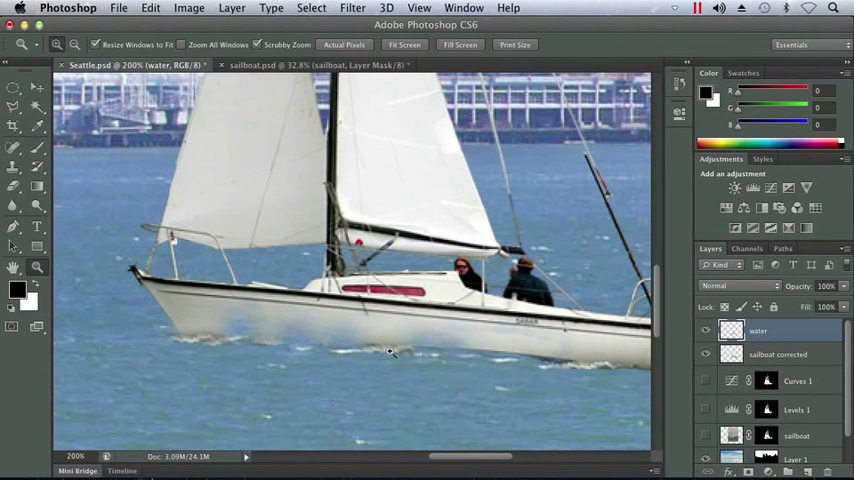
pyautogui.moveTo(343, 382)
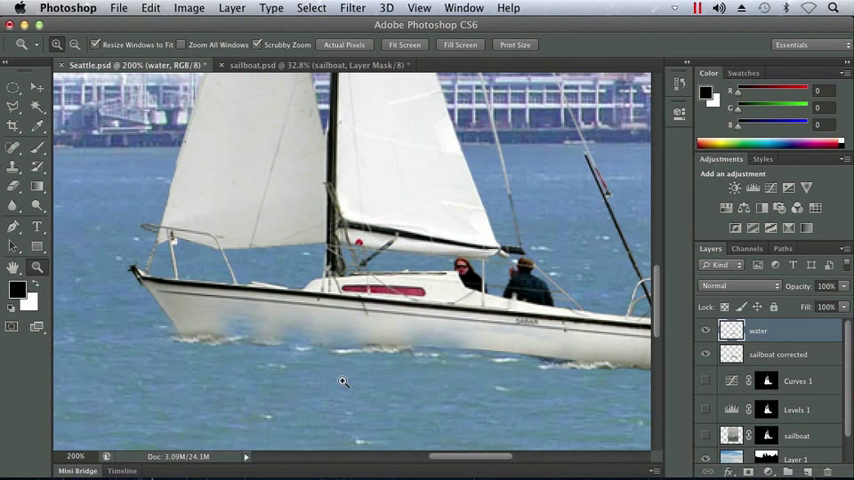
# - Select the Eraser tool to remove cloned splash covering the lower hull
pyautogui.click(14, 186)
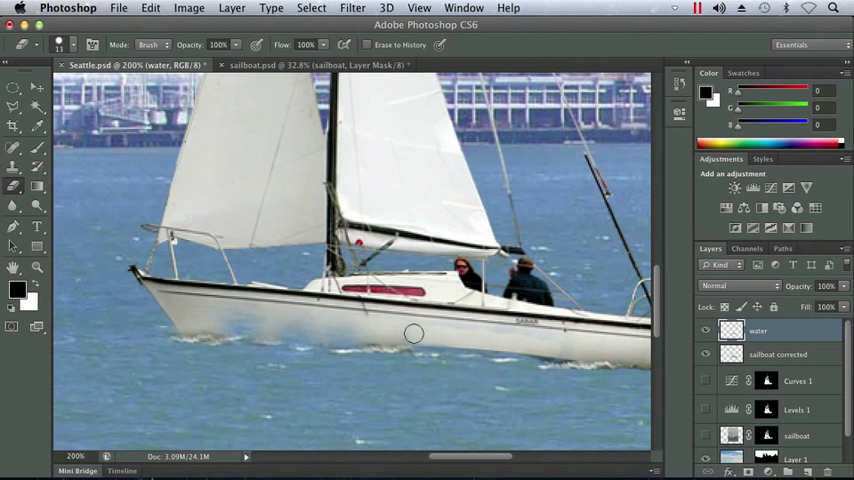
pyautogui.moveTo(501, 336)
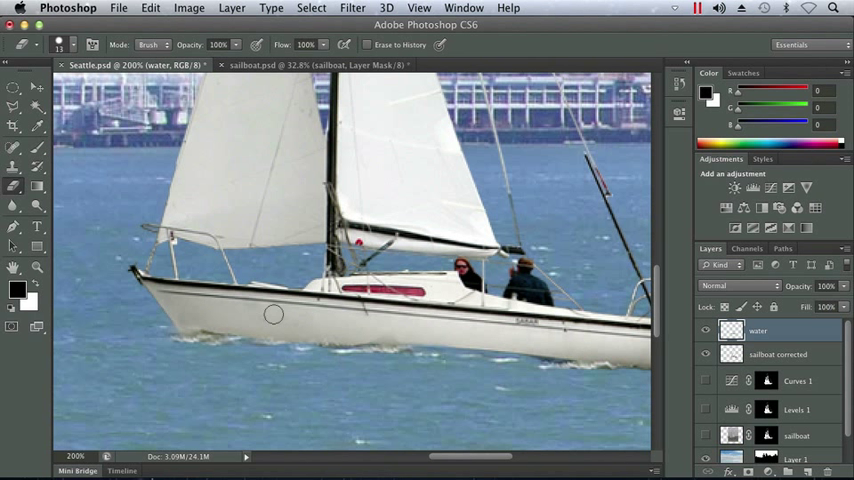
pyautogui.moveTo(410, 334)
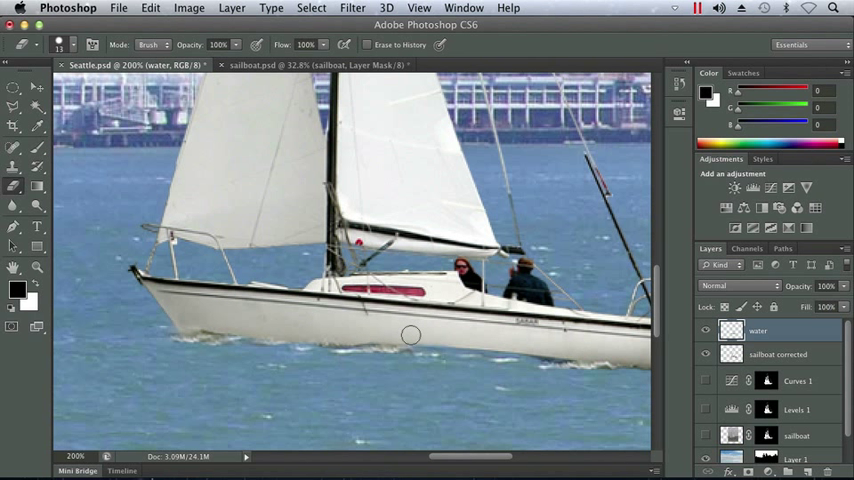
pyautogui.moveTo(532, 343)
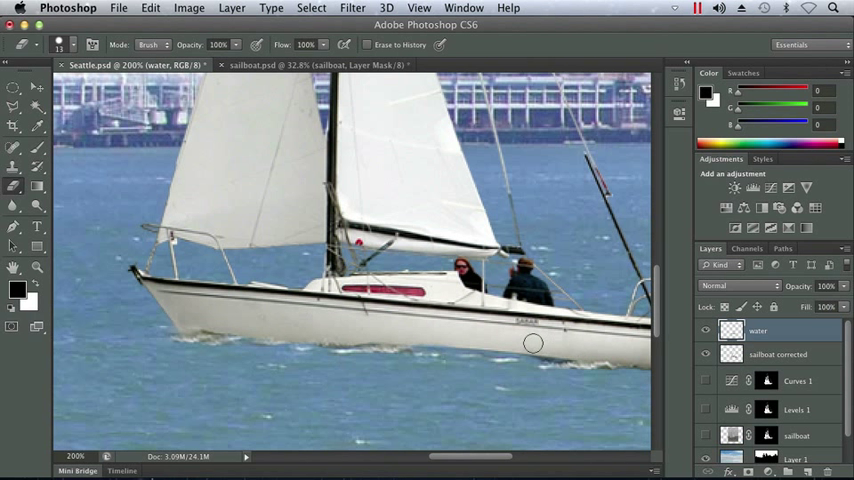
pyautogui.moveTo(263, 305)
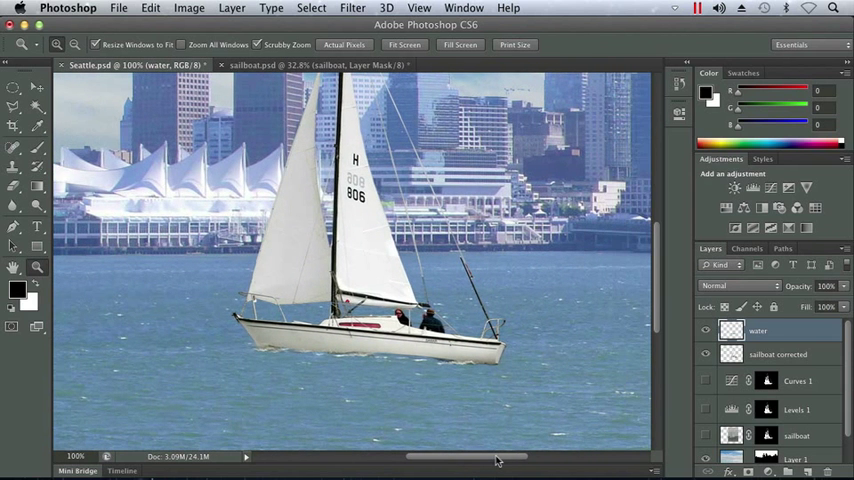
pyautogui.moveTo(483, 393)
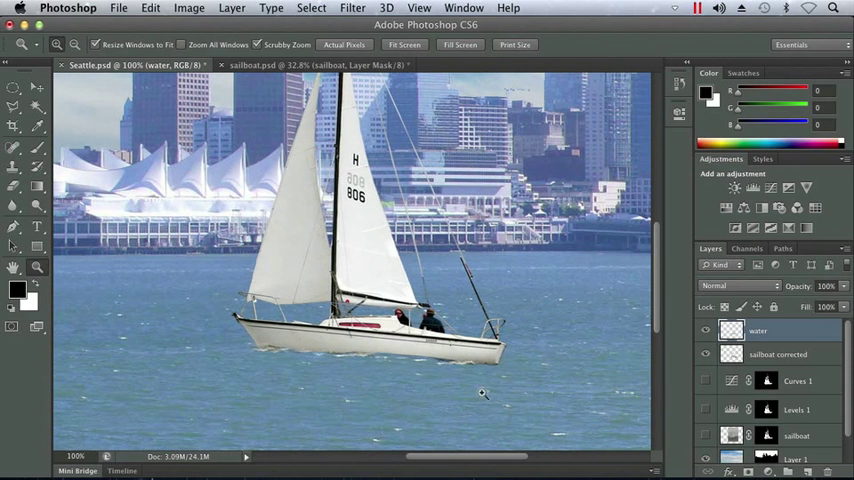
pyautogui.moveTo(438, 363)
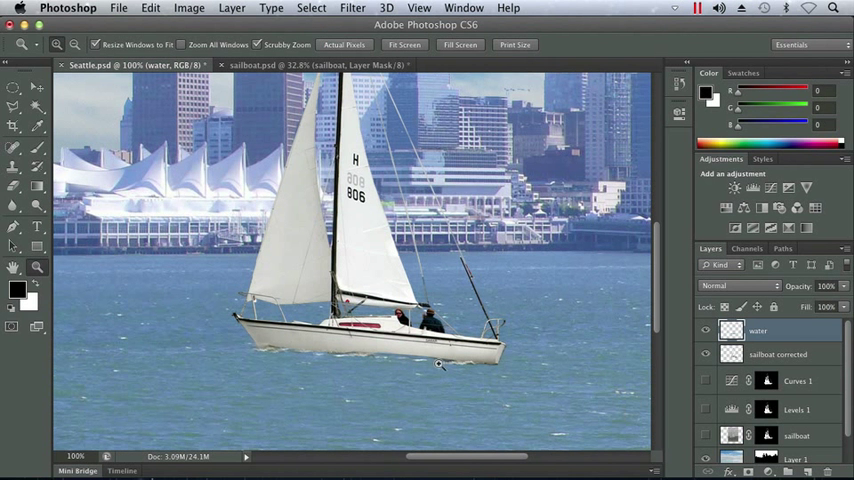
pyautogui.moveTo(456, 382)
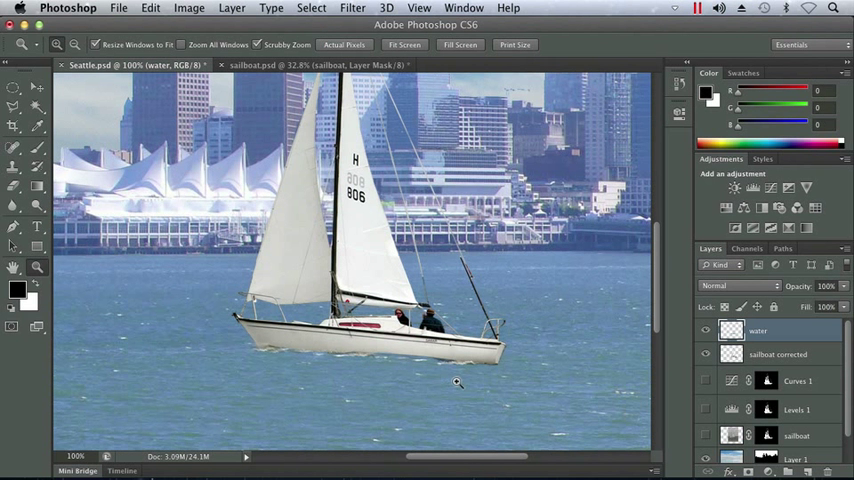
# - Select the Clone Stamp tool again to add more white-cap splash
pyautogui.click(14, 161)
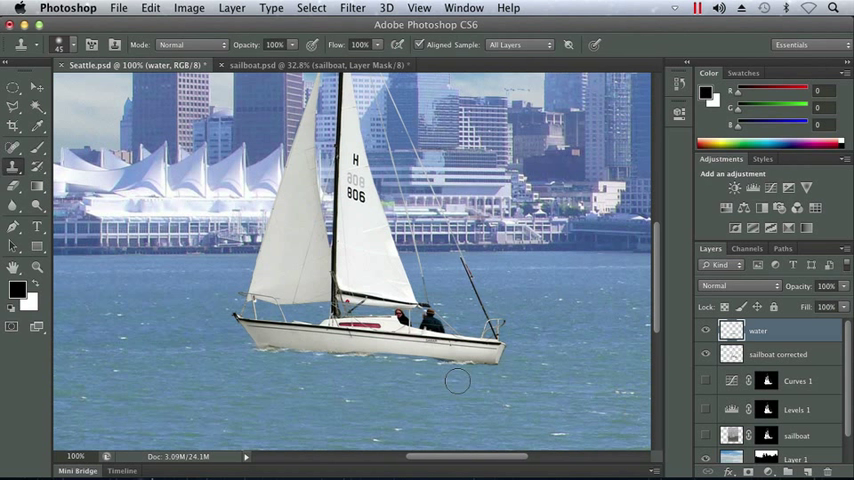
pyautogui.moveTo(465, 367)
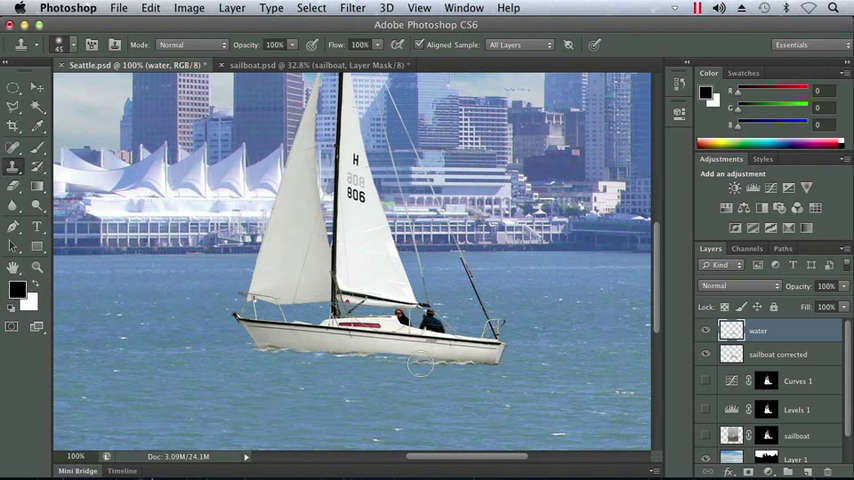
pyautogui.moveTo(393, 357)
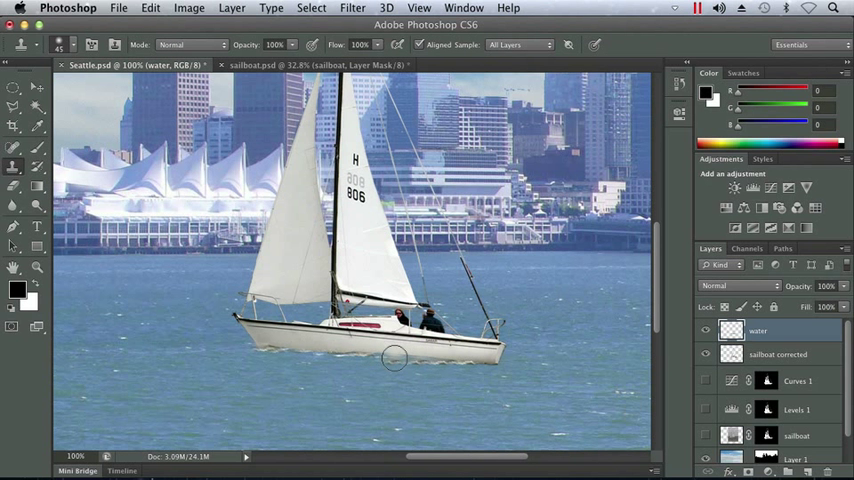
pyautogui.moveTo(330, 388)
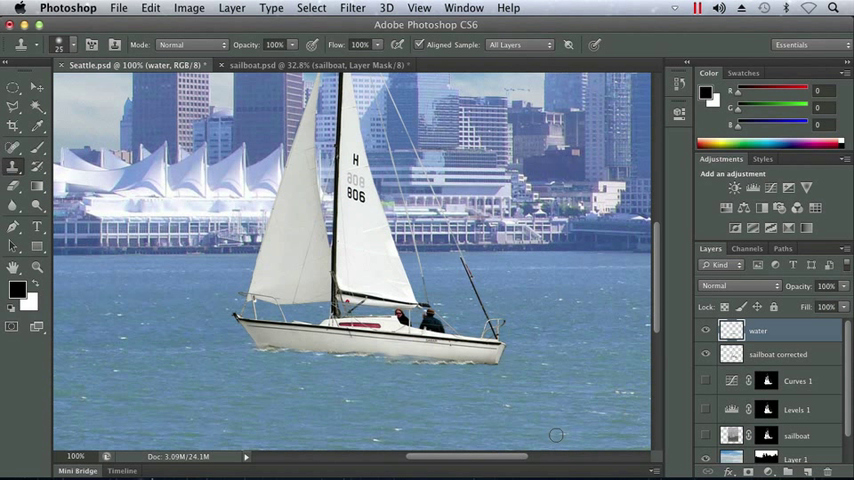
pyautogui.moveTo(621, 392)
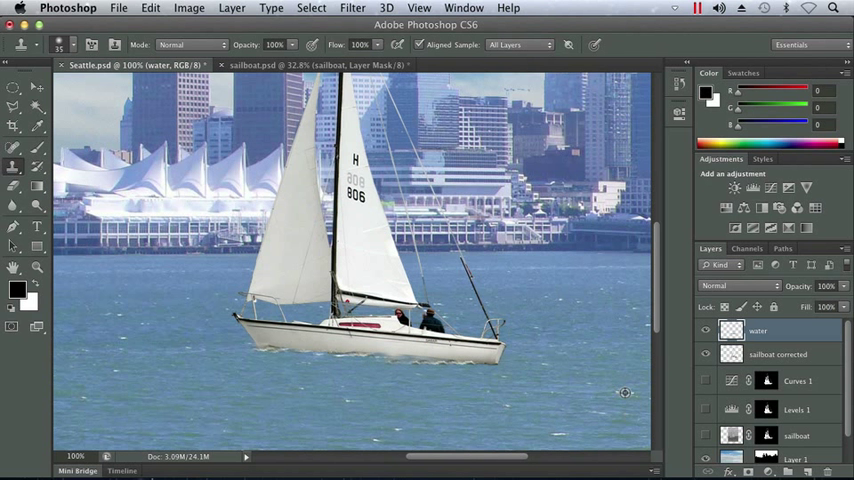
pyautogui.moveTo(380, 358)
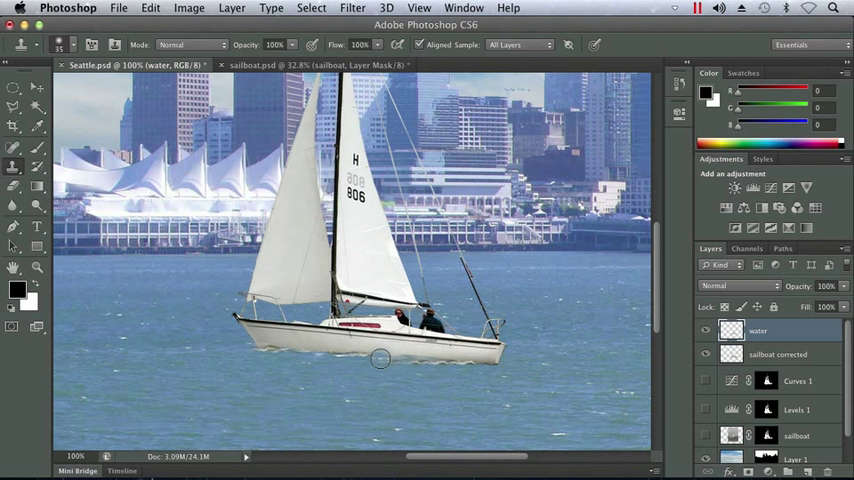
pyautogui.moveTo(313, 355)
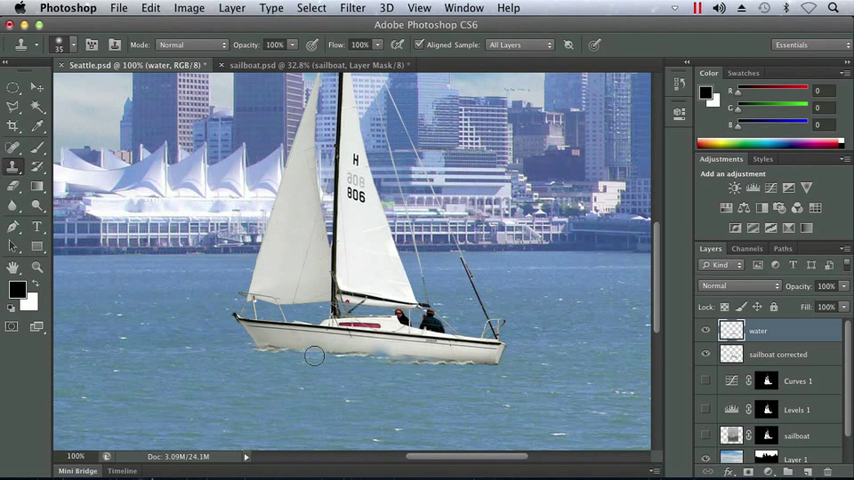
pyautogui.moveTo(620, 390)
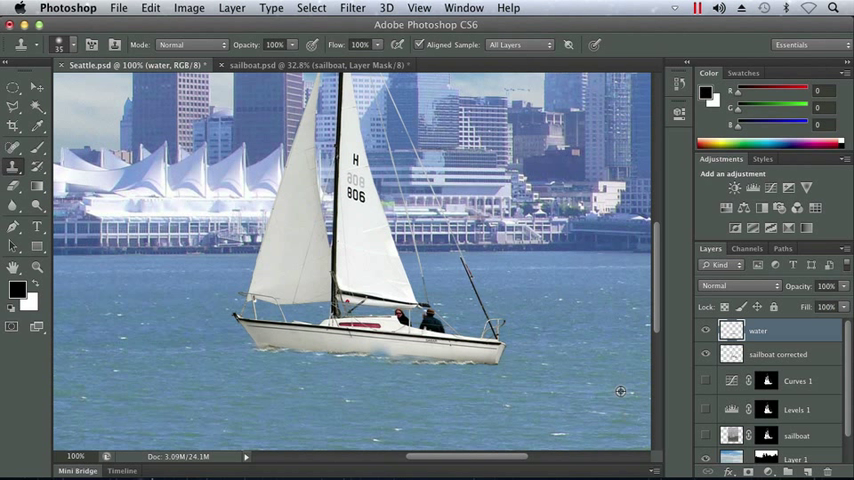
pyautogui.moveTo(310, 350)
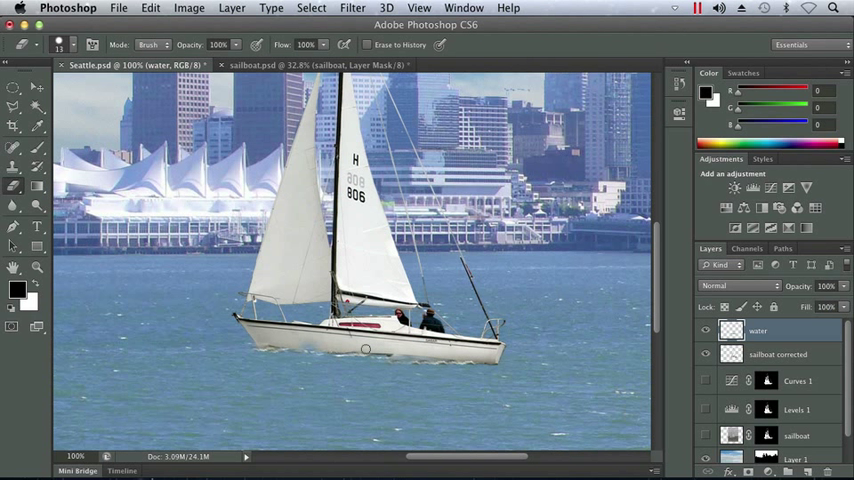
pyautogui.moveTo(326, 355)
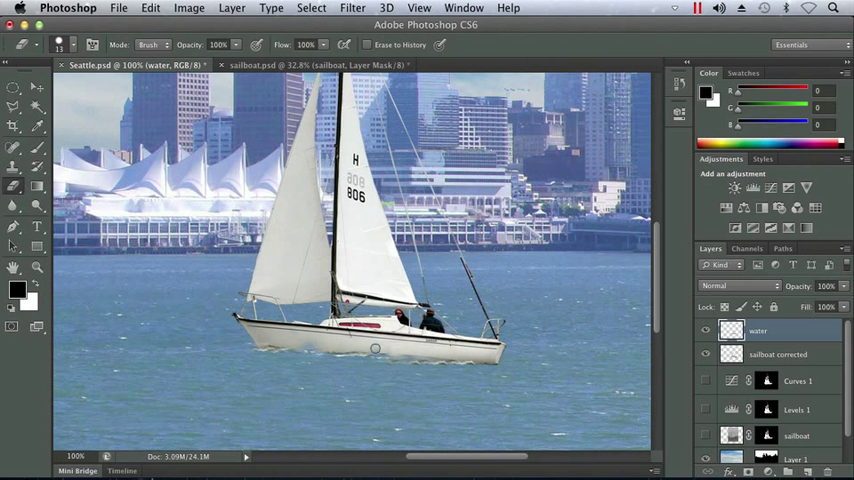
pyautogui.moveTo(298, 343)
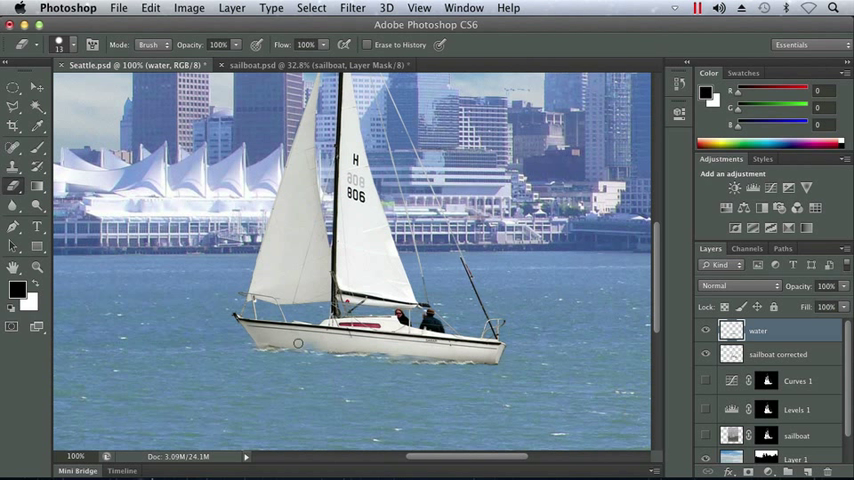
pyautogui.moveTo(157, 273)
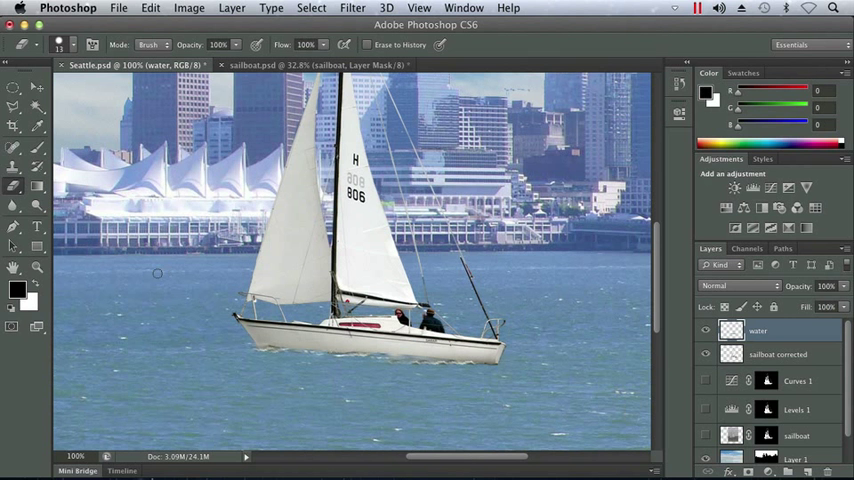
# - Fit the whole sailboat composite on screen using the Hand tool
pyautogui.click(14, 267)
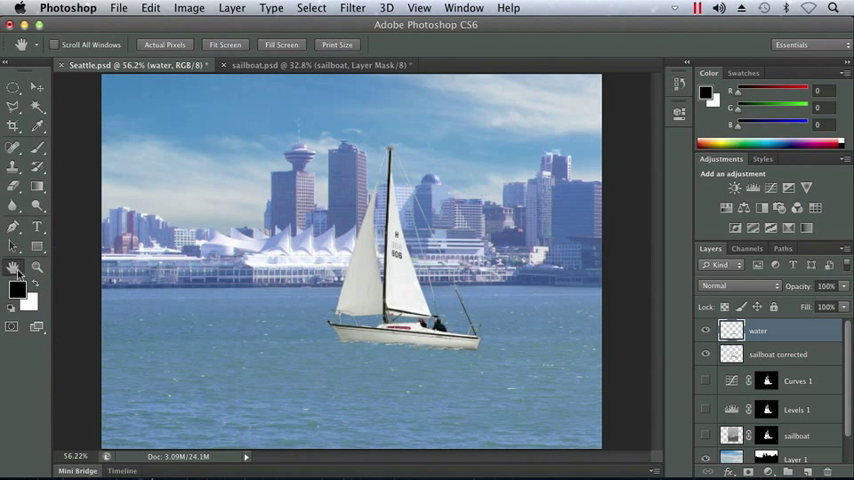